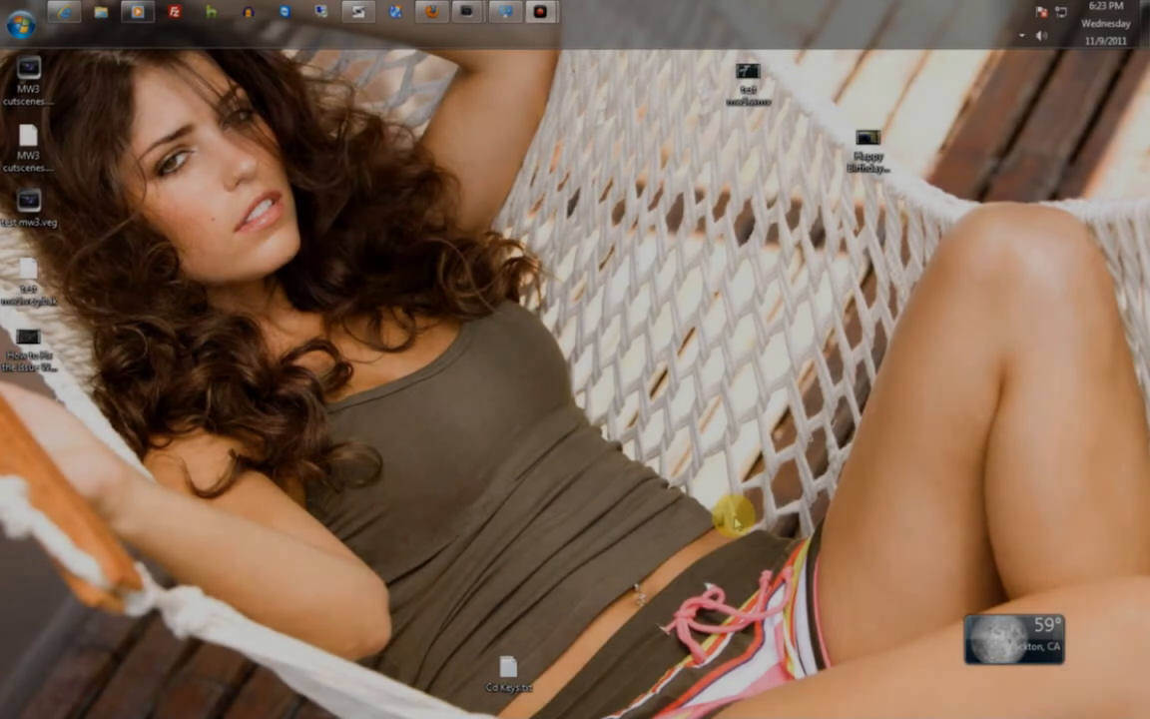
pyautogui.moveTo(654, 496)
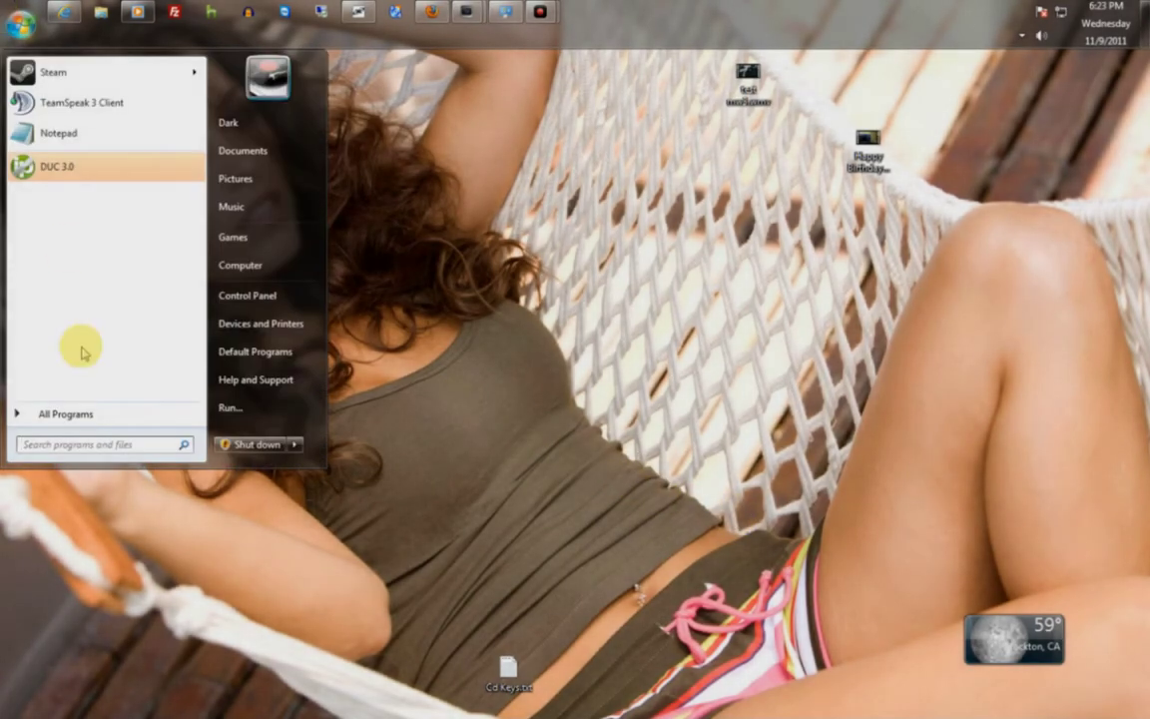
# Step: Search the Start Menu for 'command' and bring up the Command Prompt result's shortcut menu
pyautogui.click(100, 445)
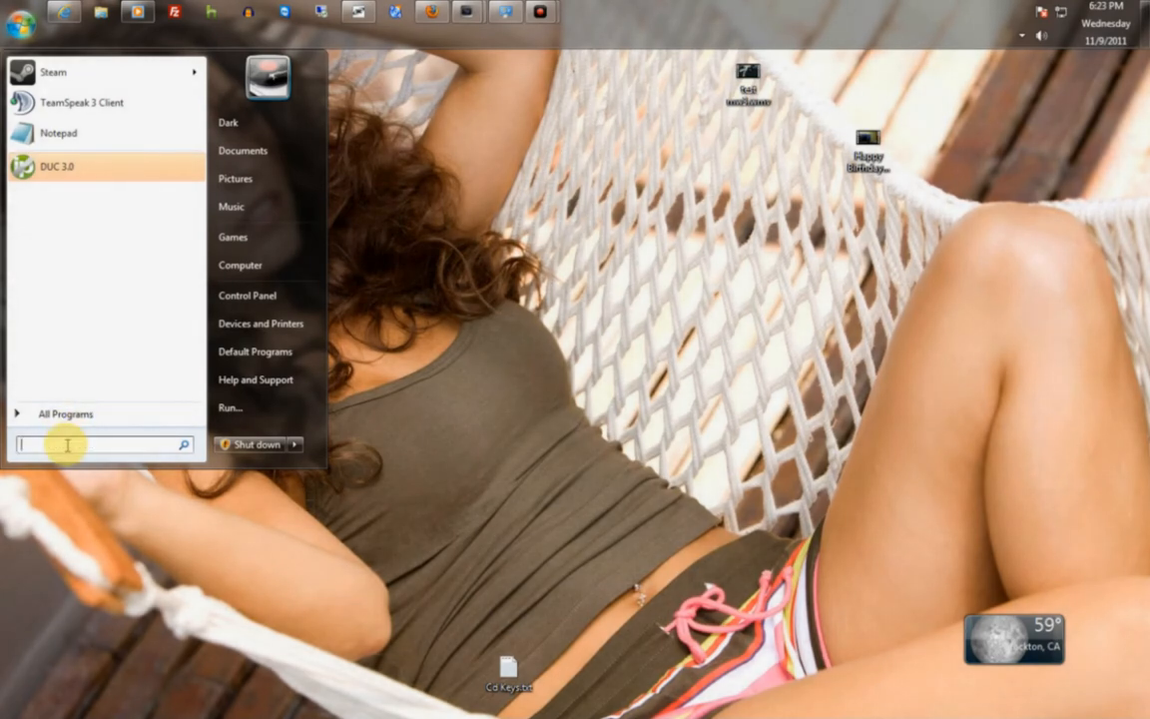
pyautogui.write('command')
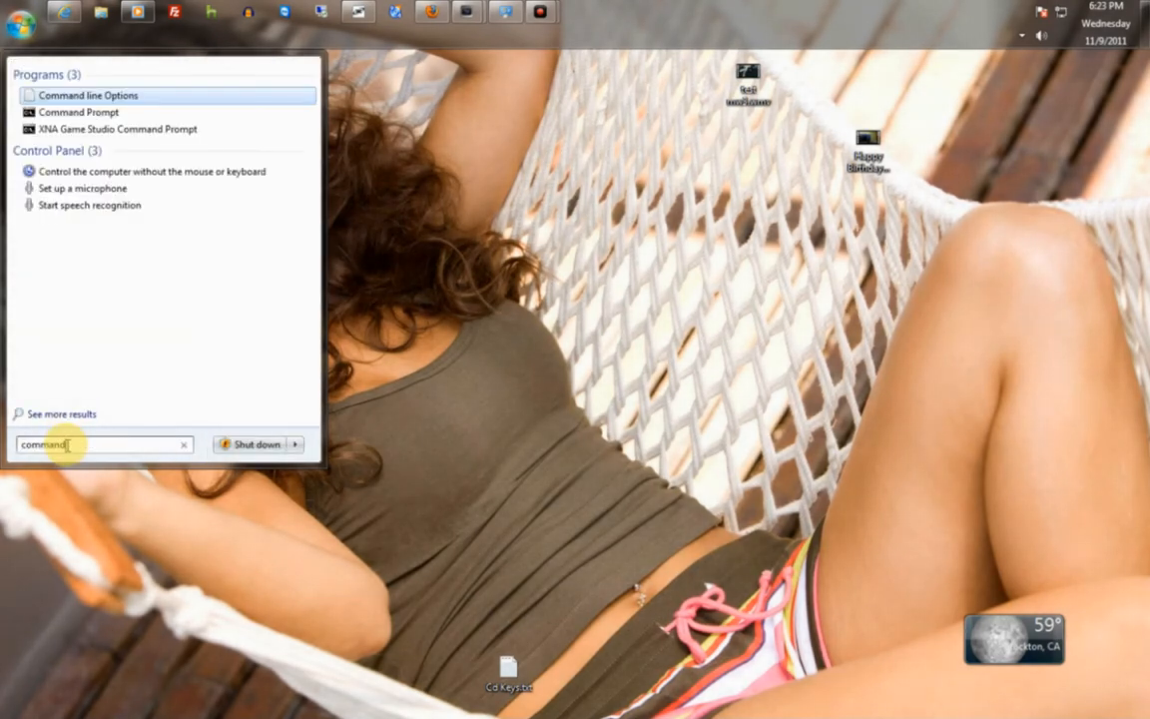
pyautogui.rightClick(78, 112)
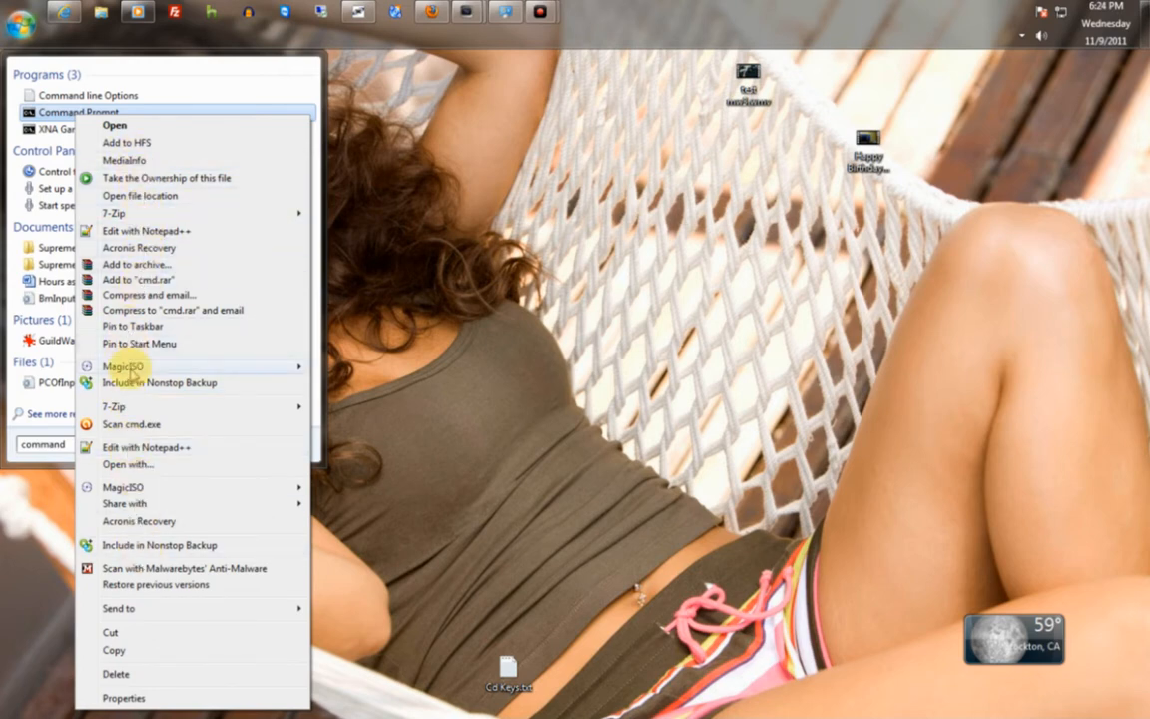
pyautogui.moveTo(114, 650)
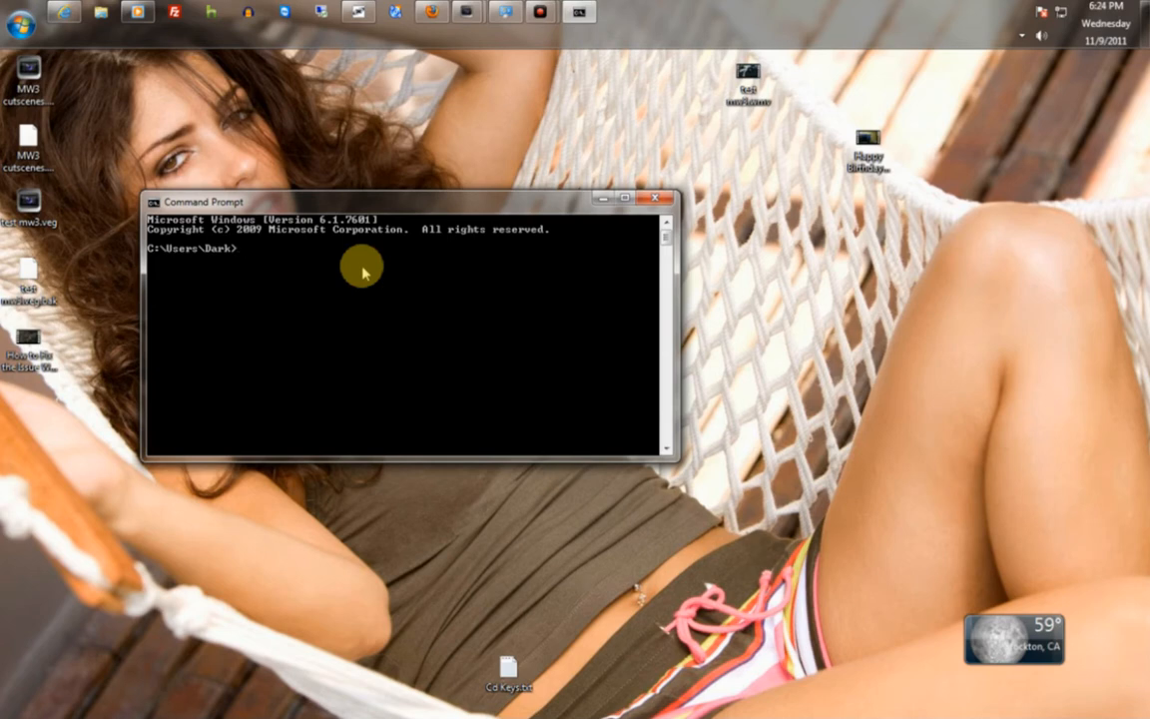
# Step: Run chkdsk G: /f /r after confirming Media is drive G:, hitting the privileges error
pyautogui.write('ch')
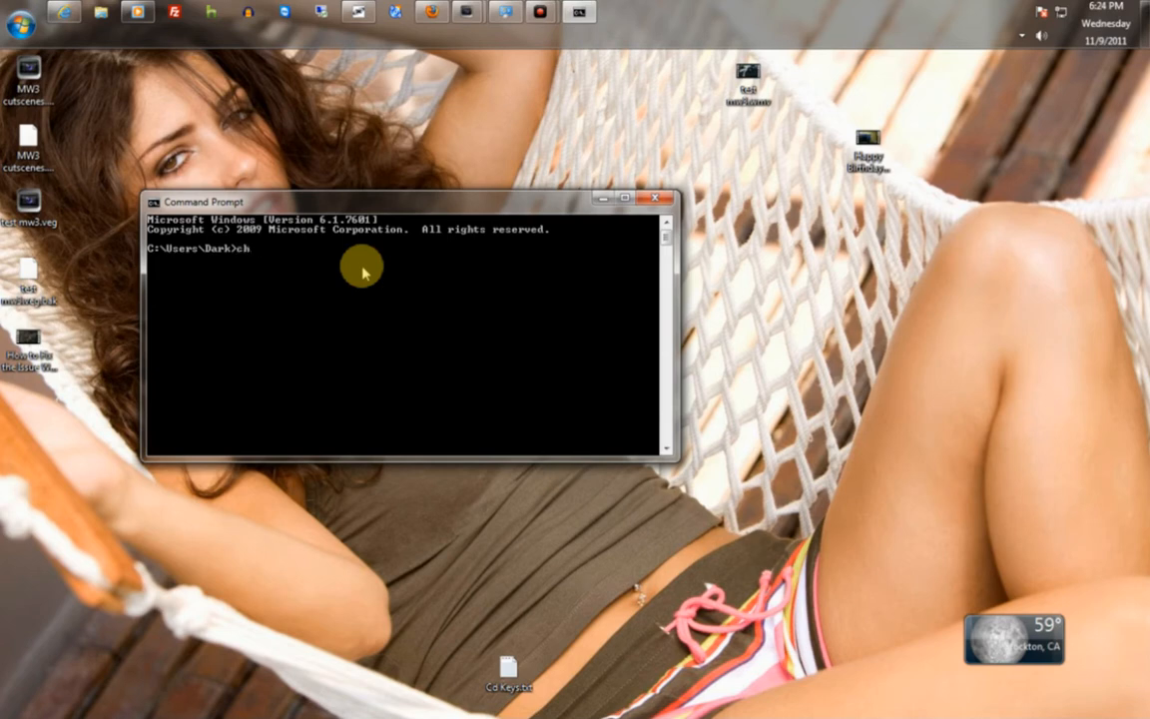
pyautogui.write('dsk')
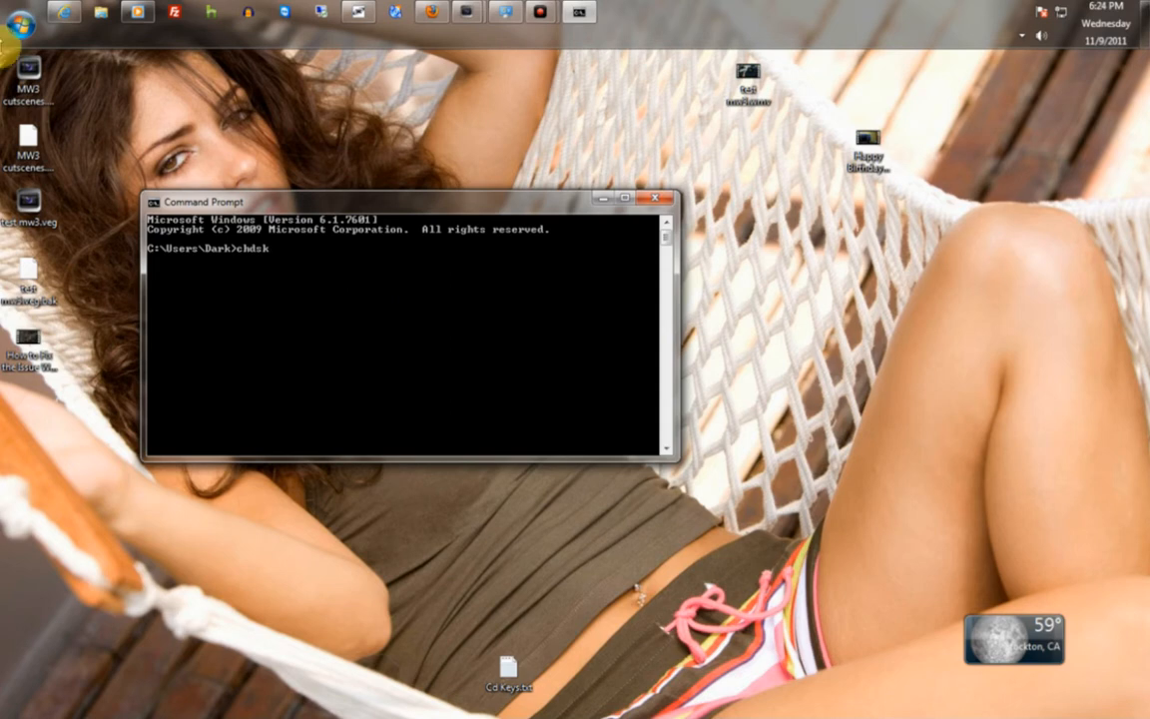
pyautogui.moveTo(262, 280)
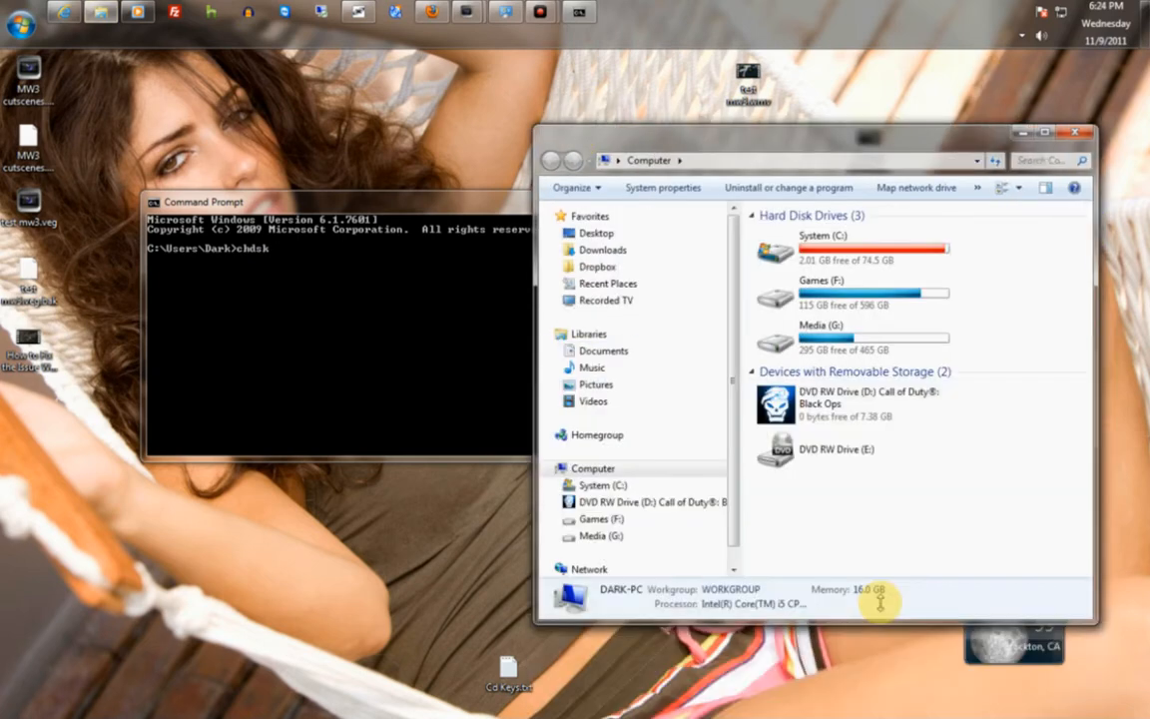
pyautogui.click(849, 337)
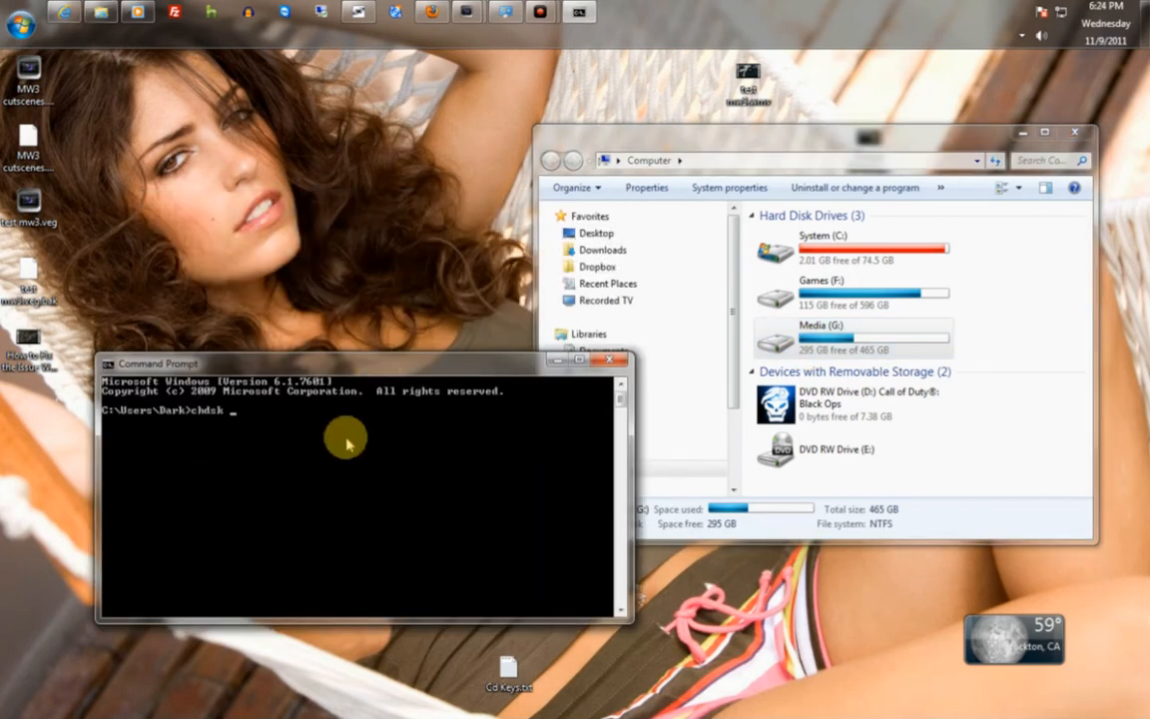
pyautogui.write('G:')
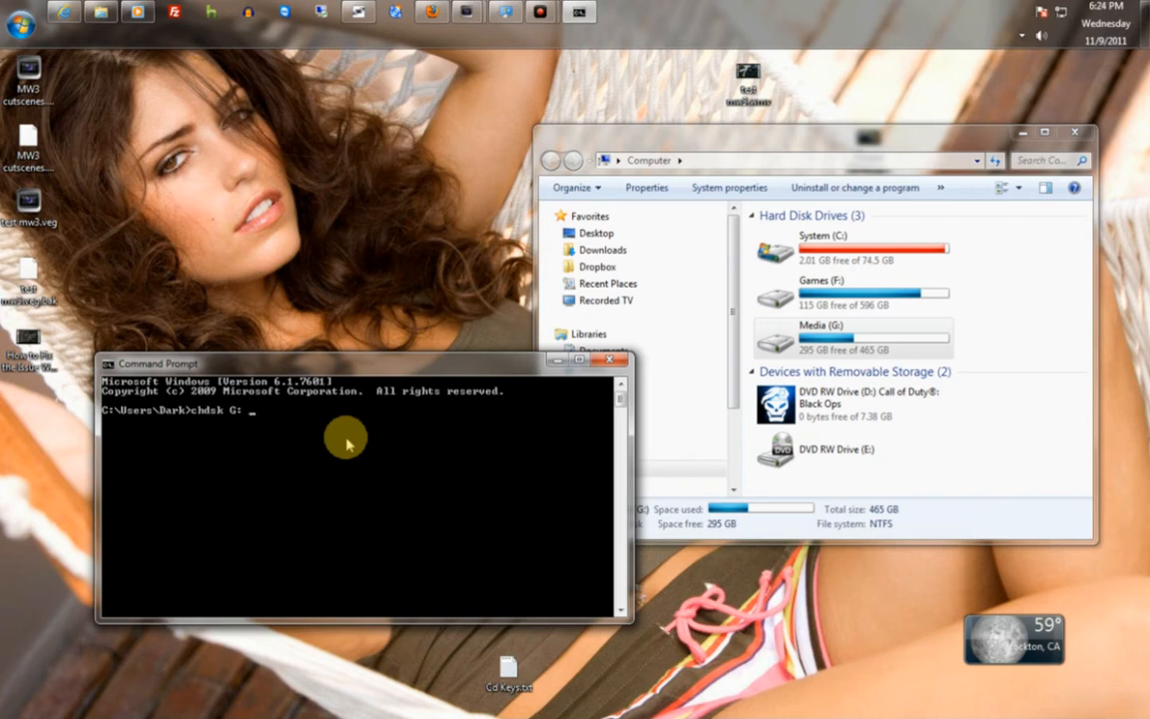
pyautogui.write('/f /r')
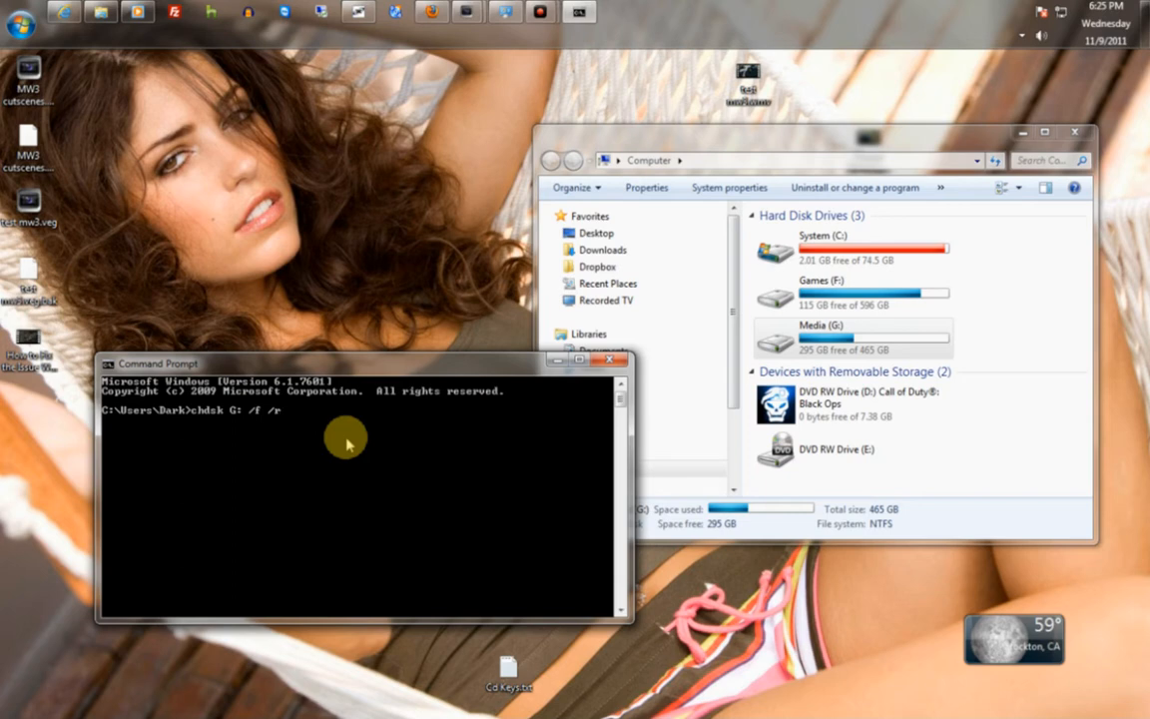
pyautogui.press('Return')
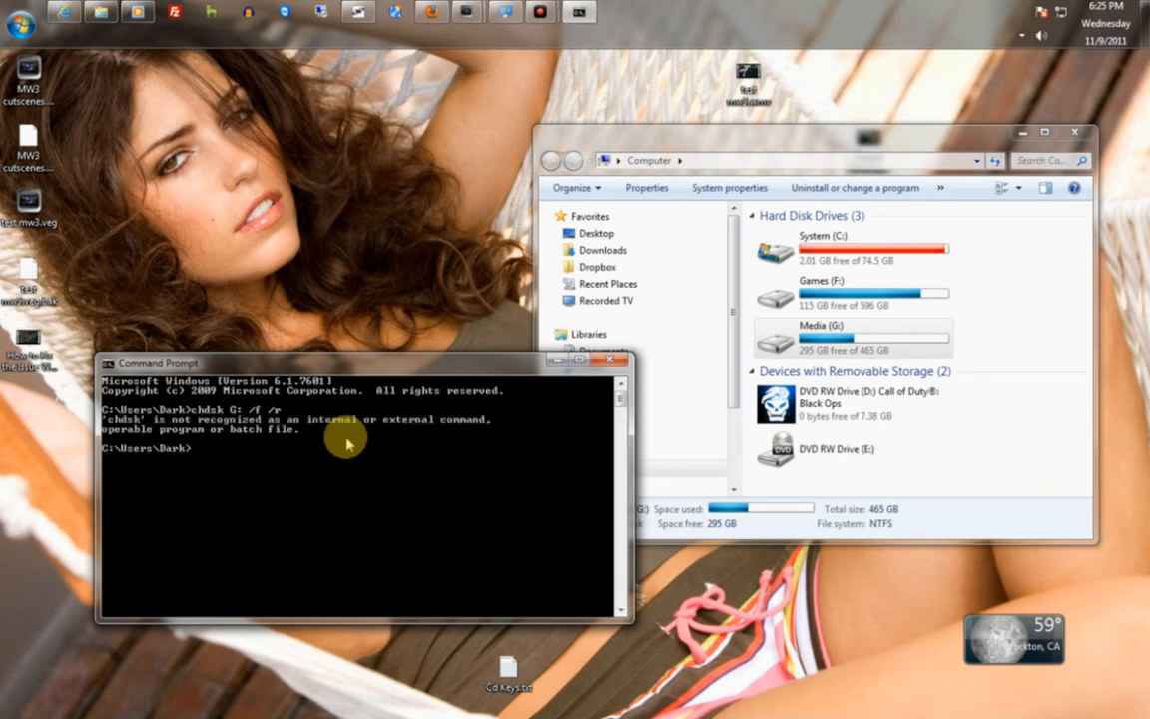
pyautogui.press('Return')
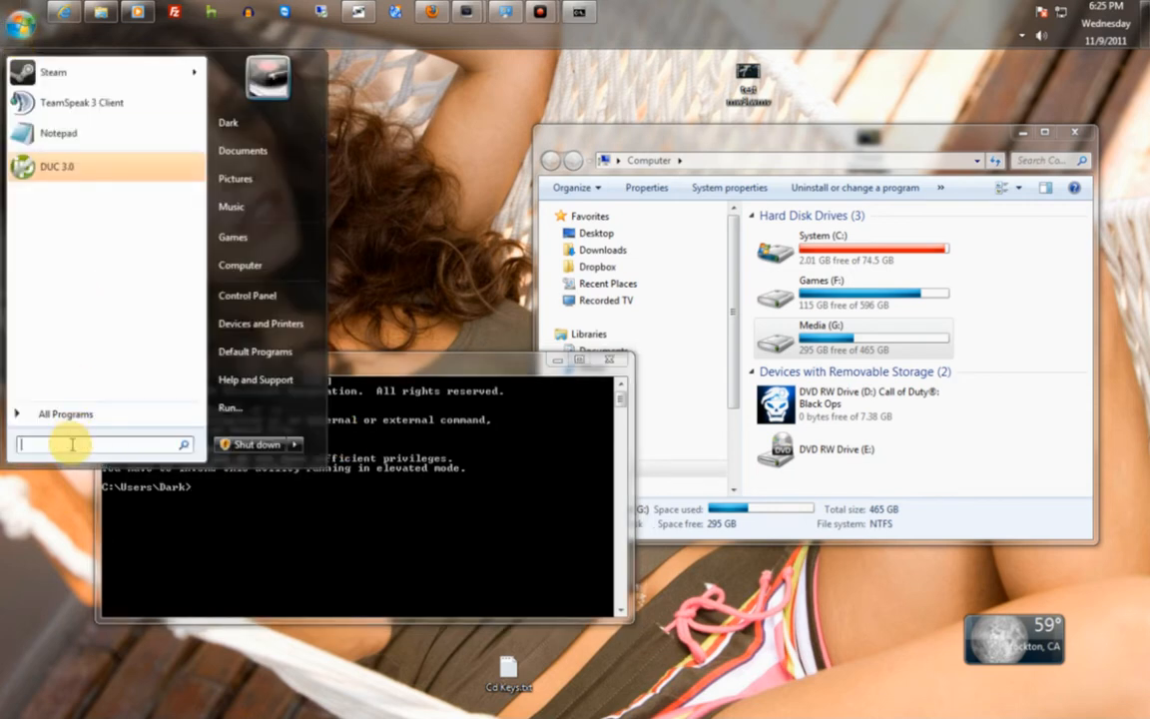
# Step: Pin the Command Prompt search result to the Start Menu and open the pinned entry's options
pyautogui.write('command')
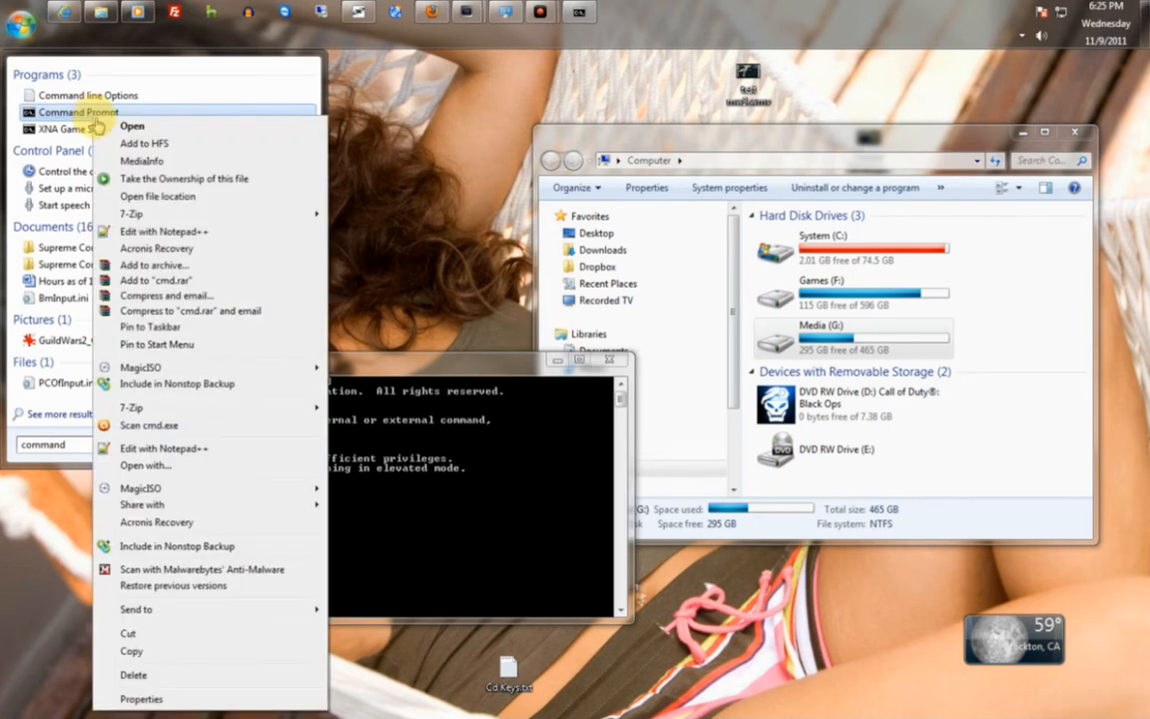
pyautogui.moveTo(130, 311)
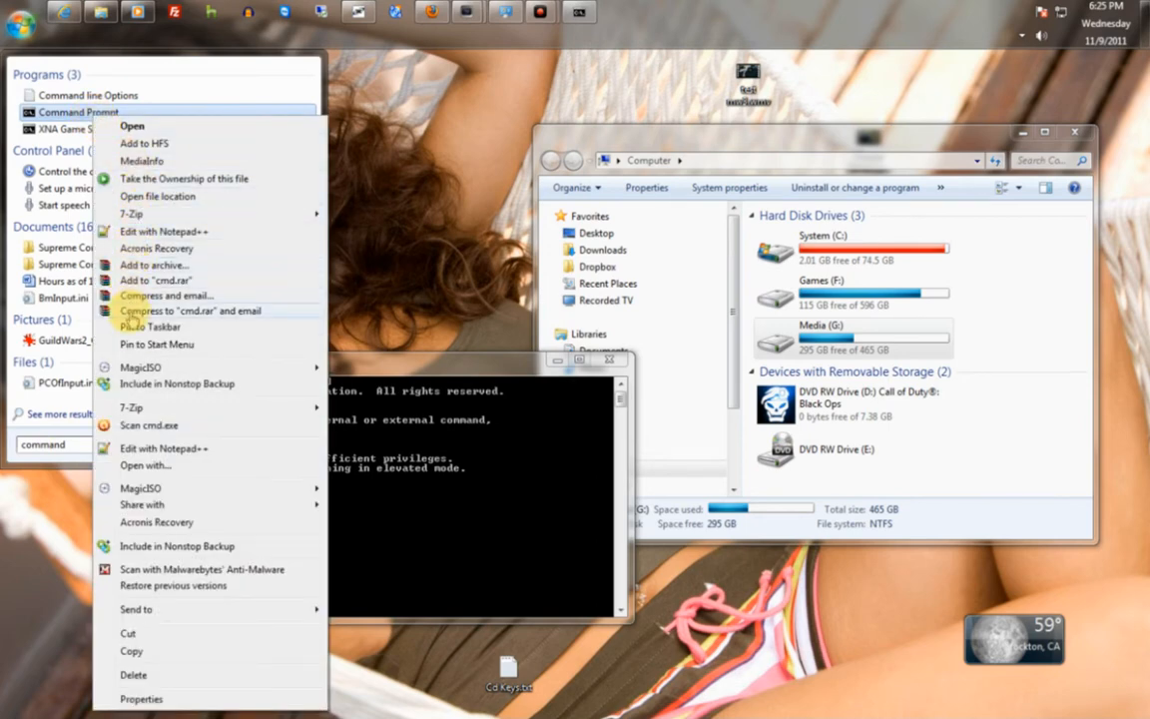
pyautogui.moveTo(150, 326)
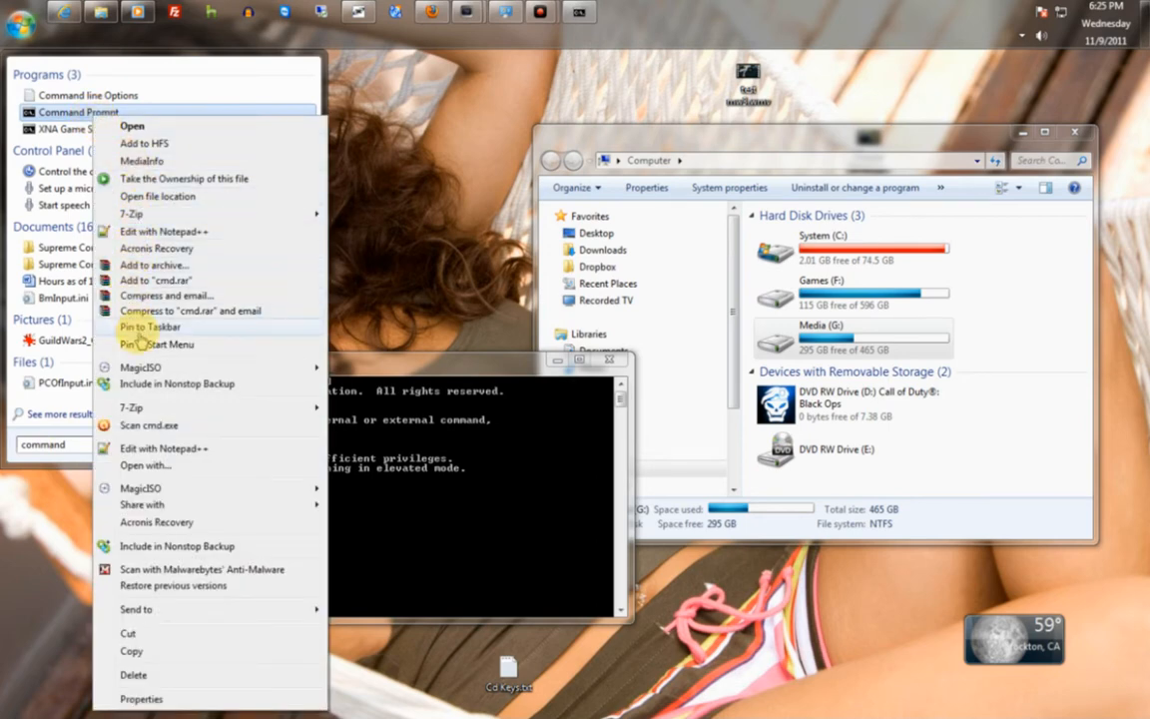
pyautogui.moveTo(155, 344)
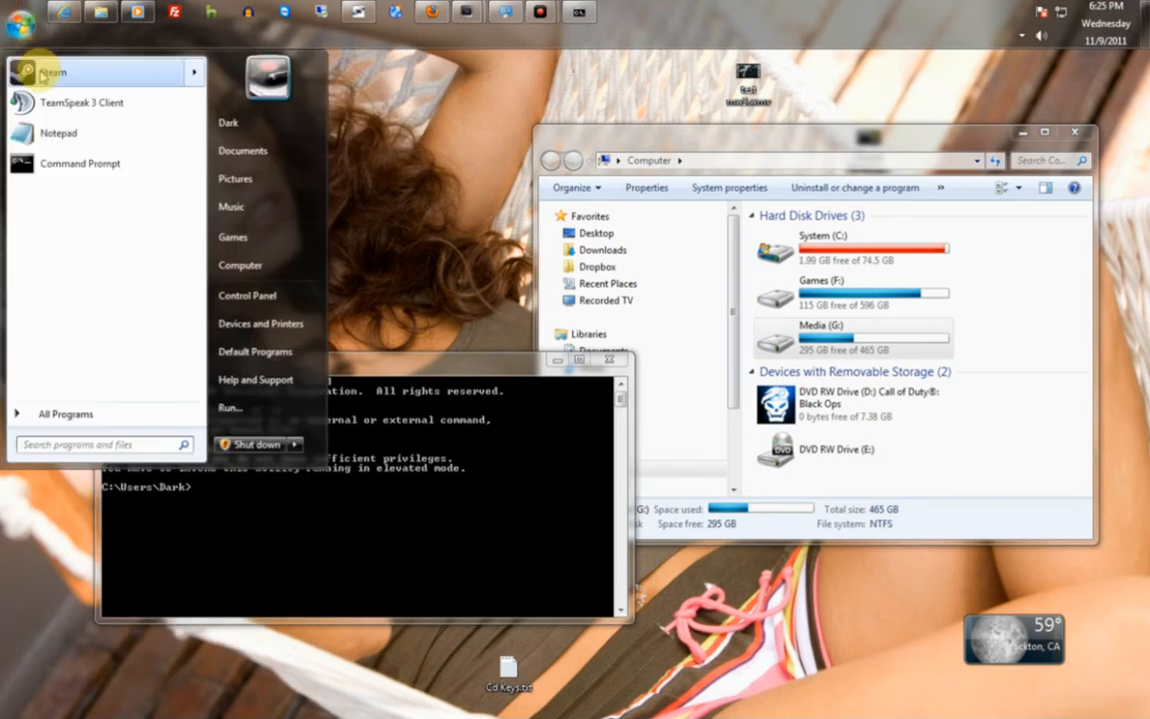
pyautogui.rightClick(80, 163)
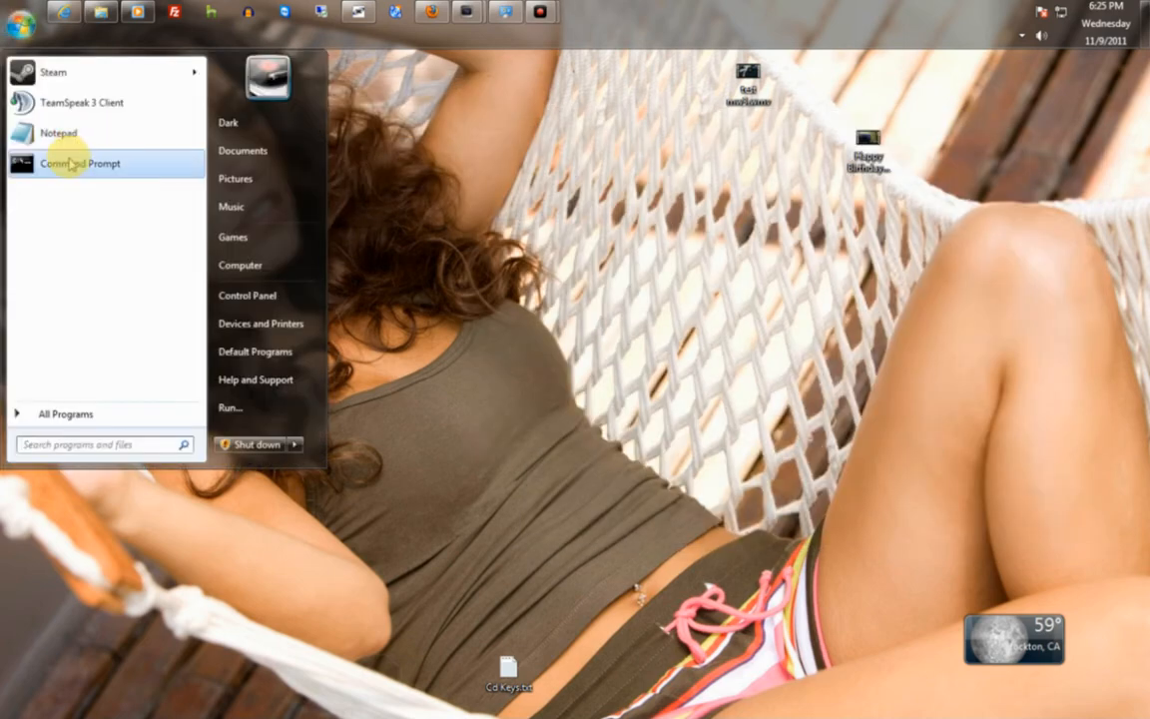
pyautogui.rightClick(79, 163)
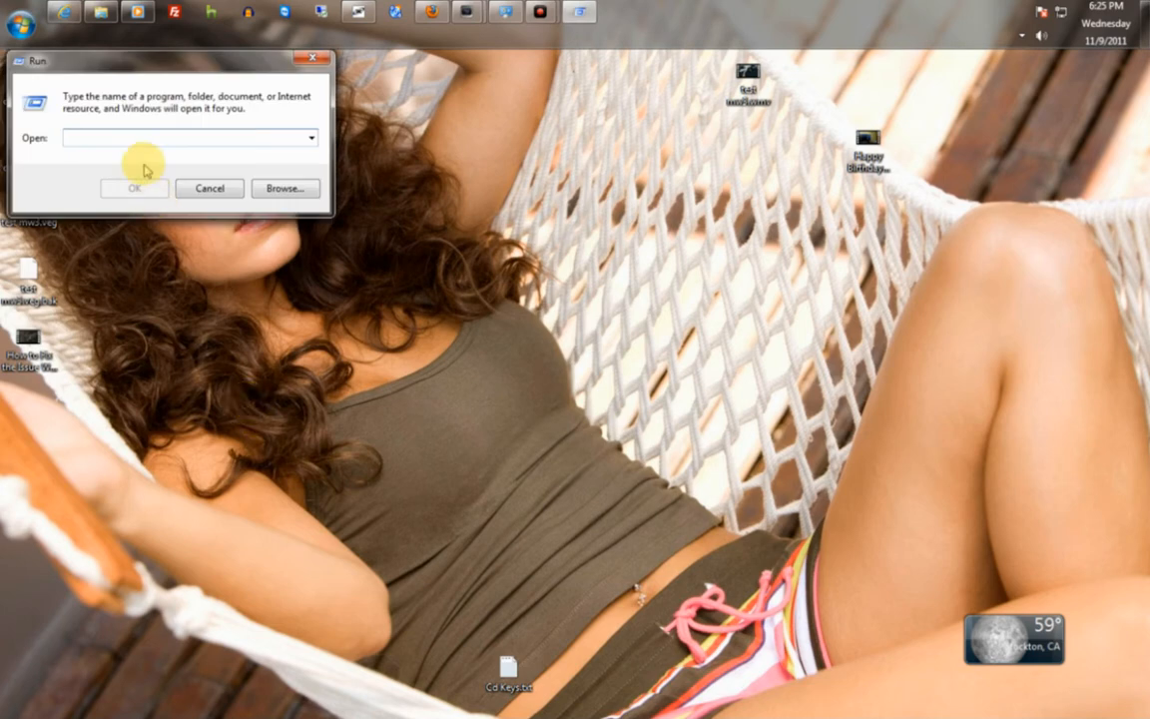
pyautogui.write('cmd')
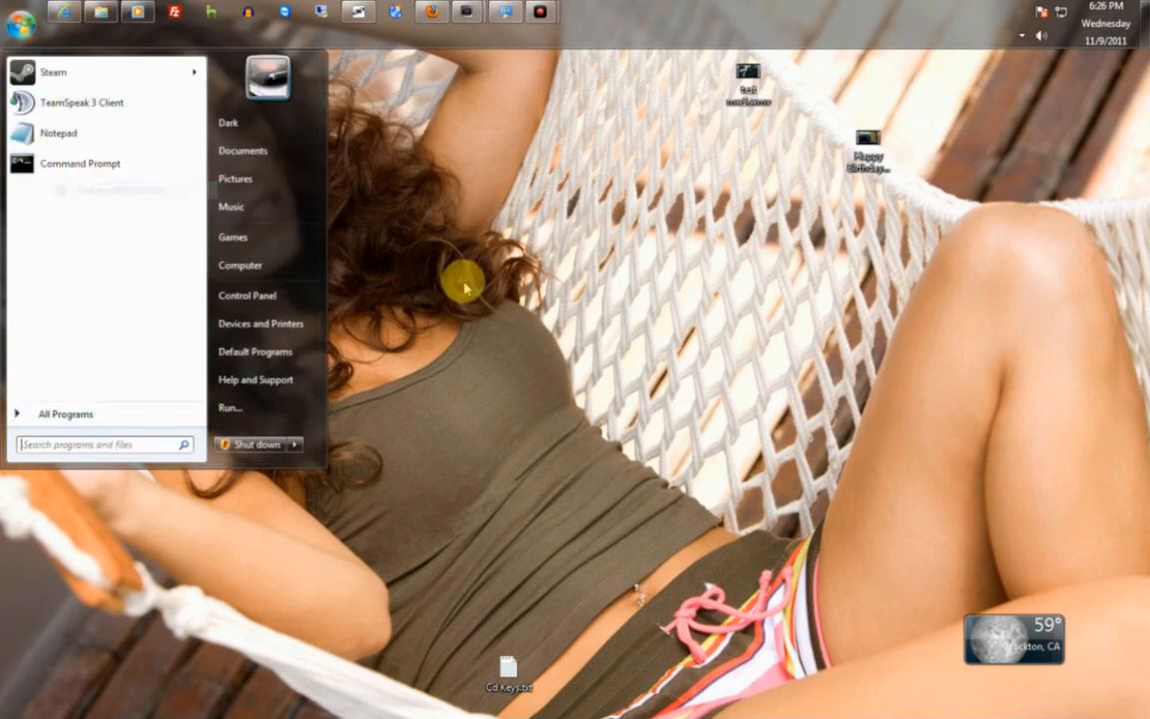
# Step: Run Command Prompt as administrator from All Programs > Accessories
pyautogui.click(80, 162)
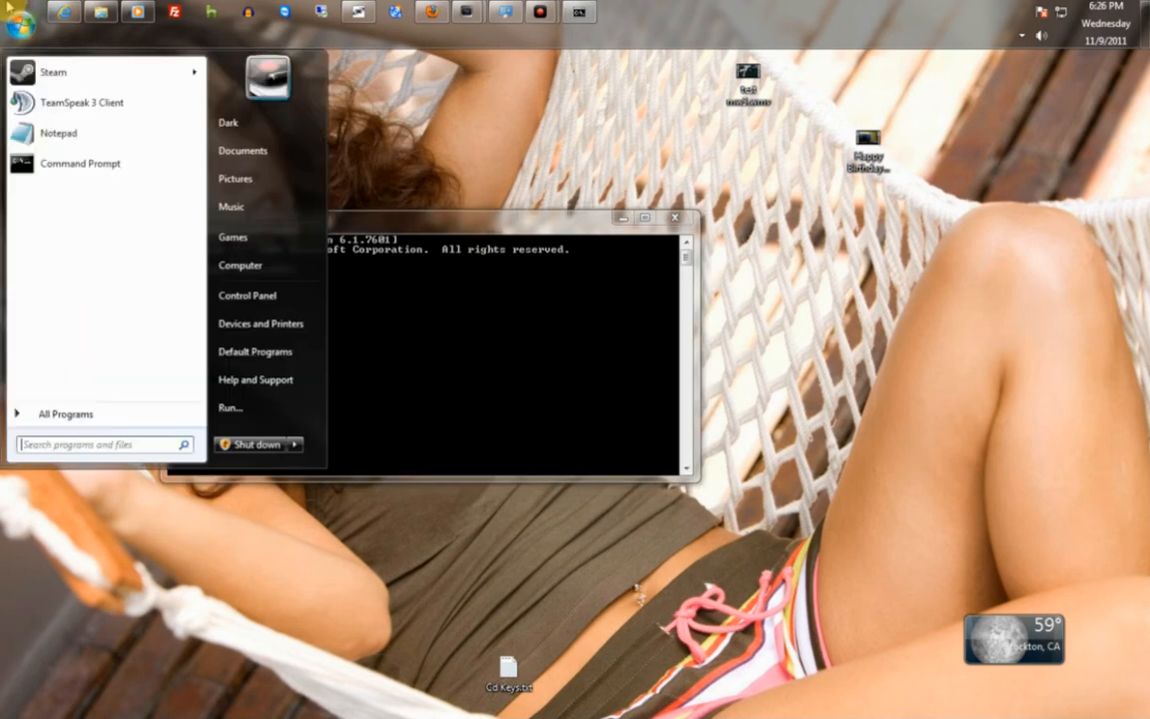
pyautogui.click(66, 413)
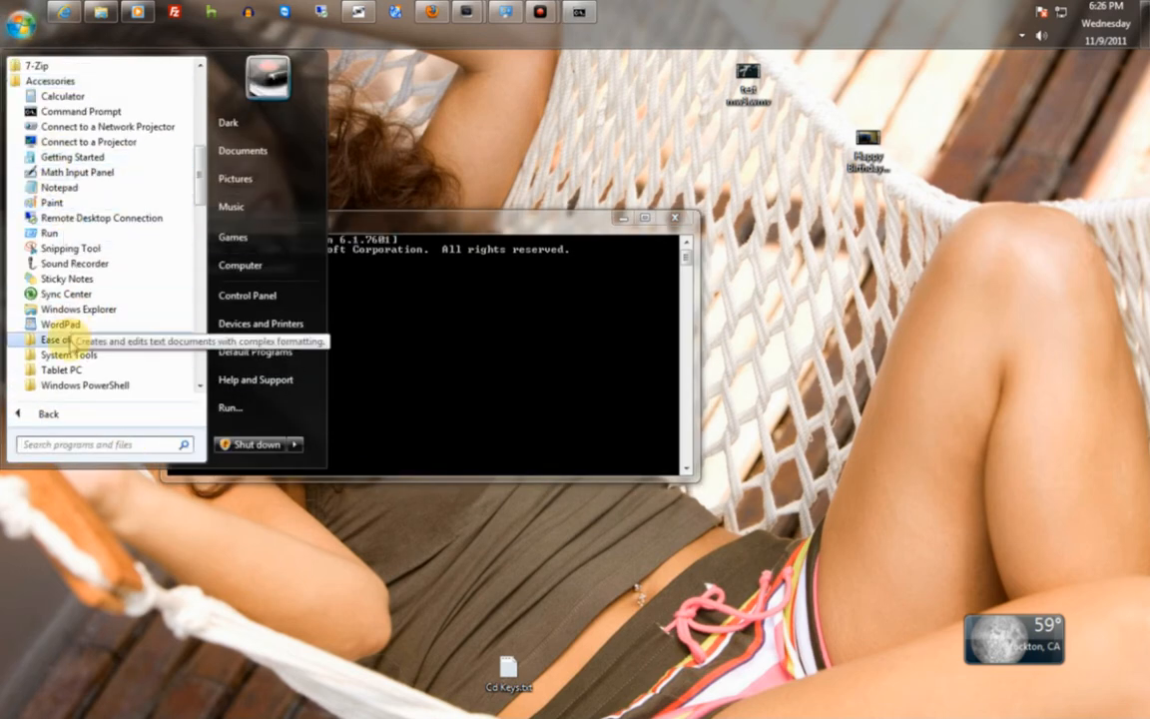
pyautogui.scroll(-3)
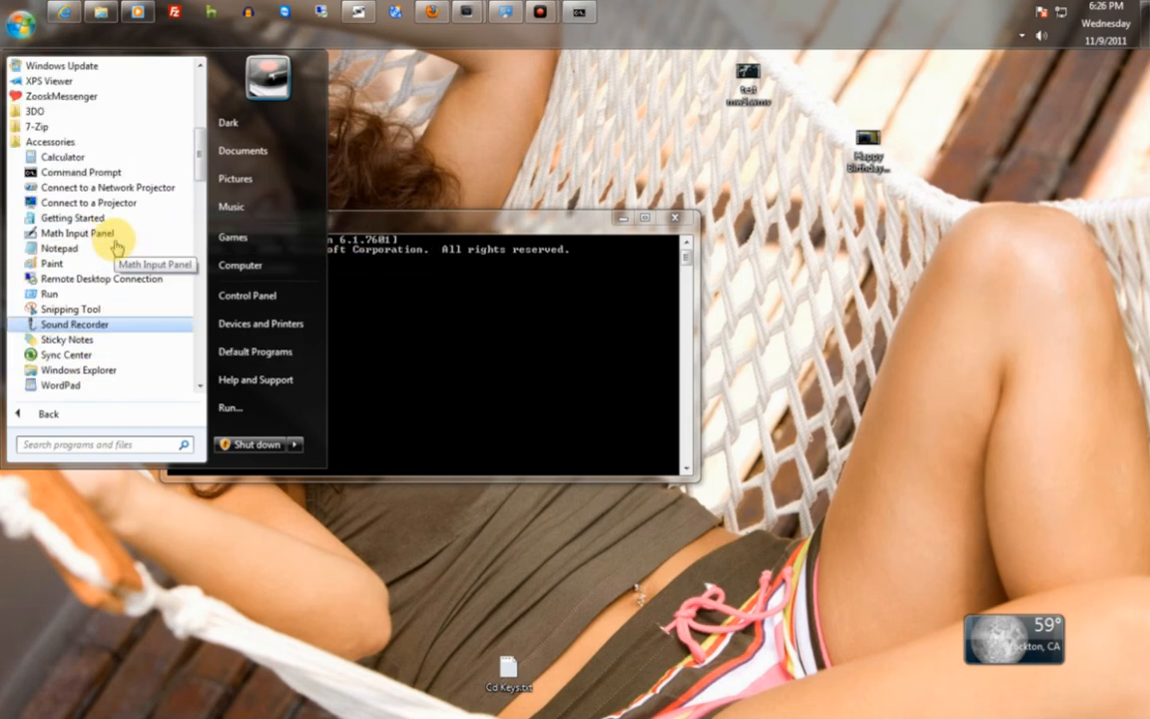
pyautogui.moveTo(79, 171)
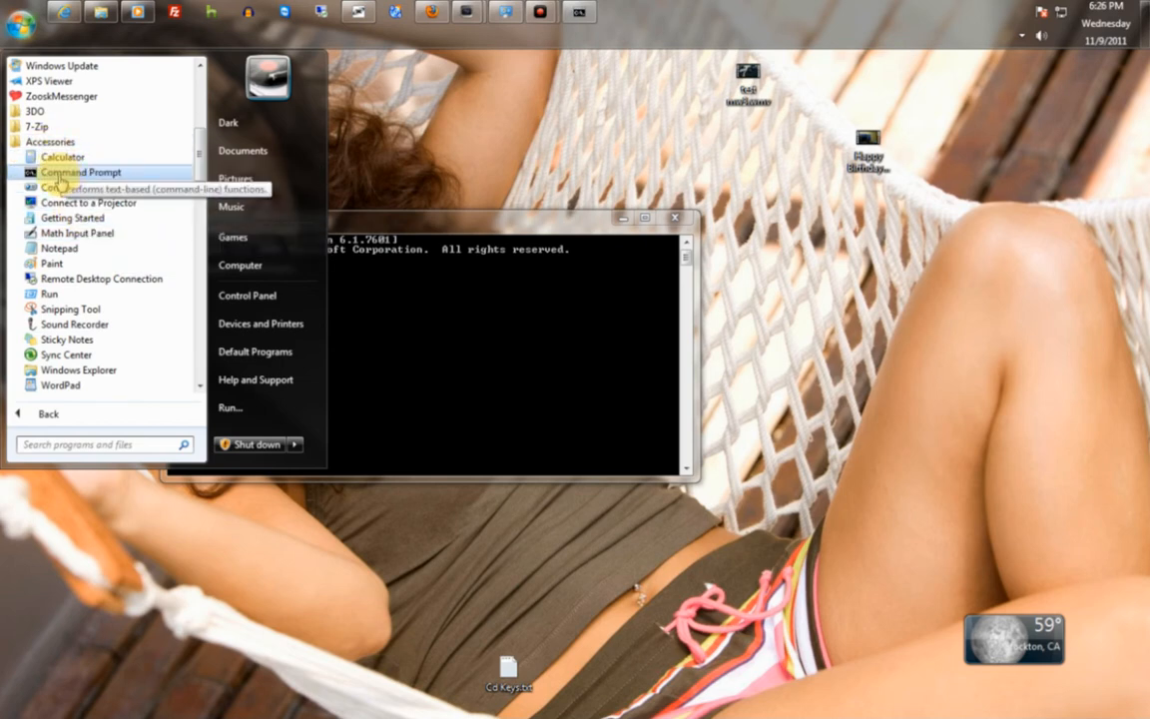
pyautogui.rightClick(80, 172)
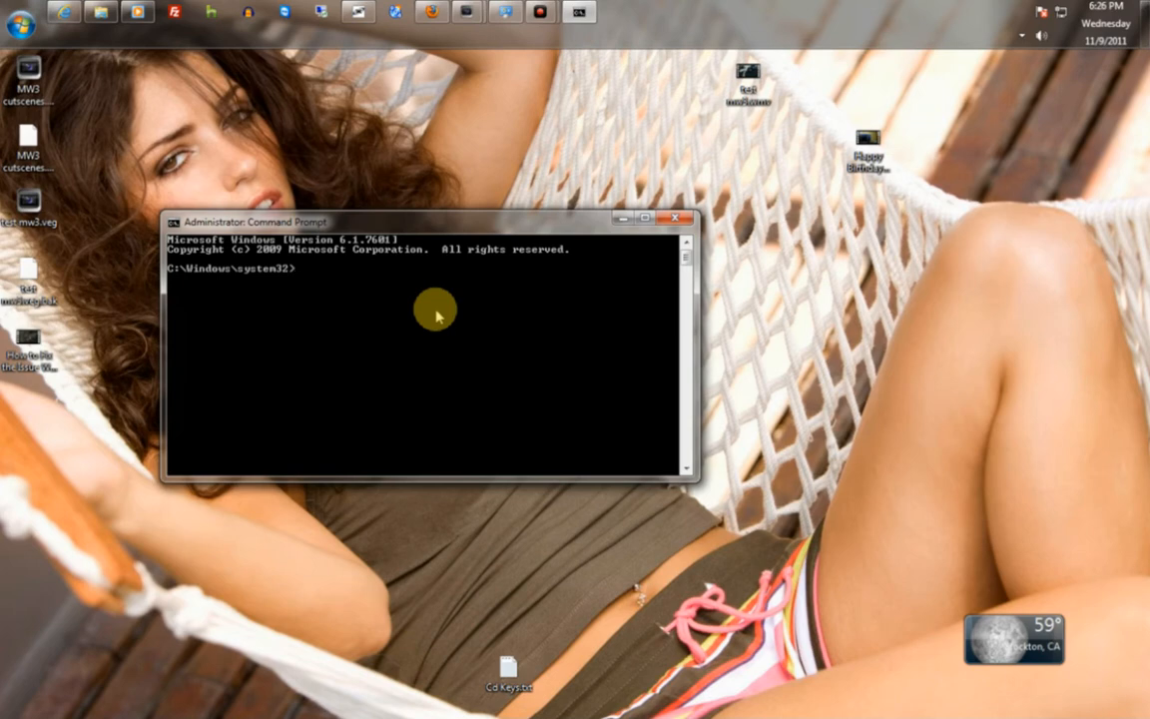
# Step: Run chkdsk G: in the elevated prompt and read its no-problems report
pyautogui.write('chkdsk')
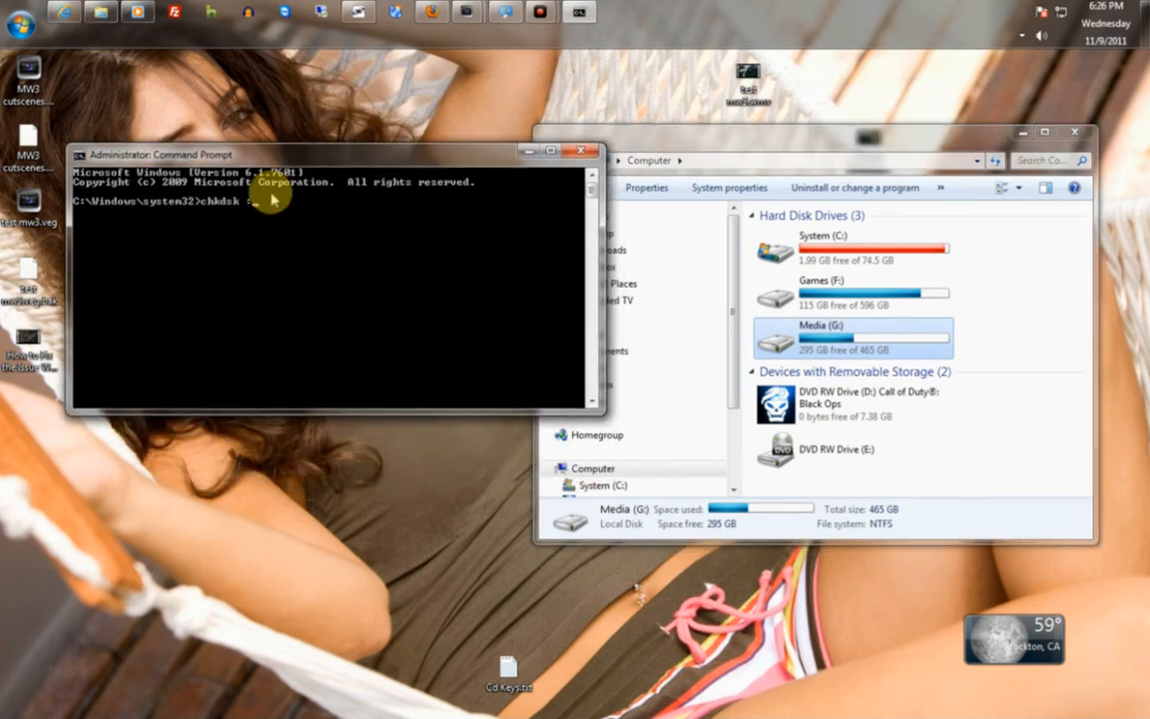
pyautogui.write('G:')
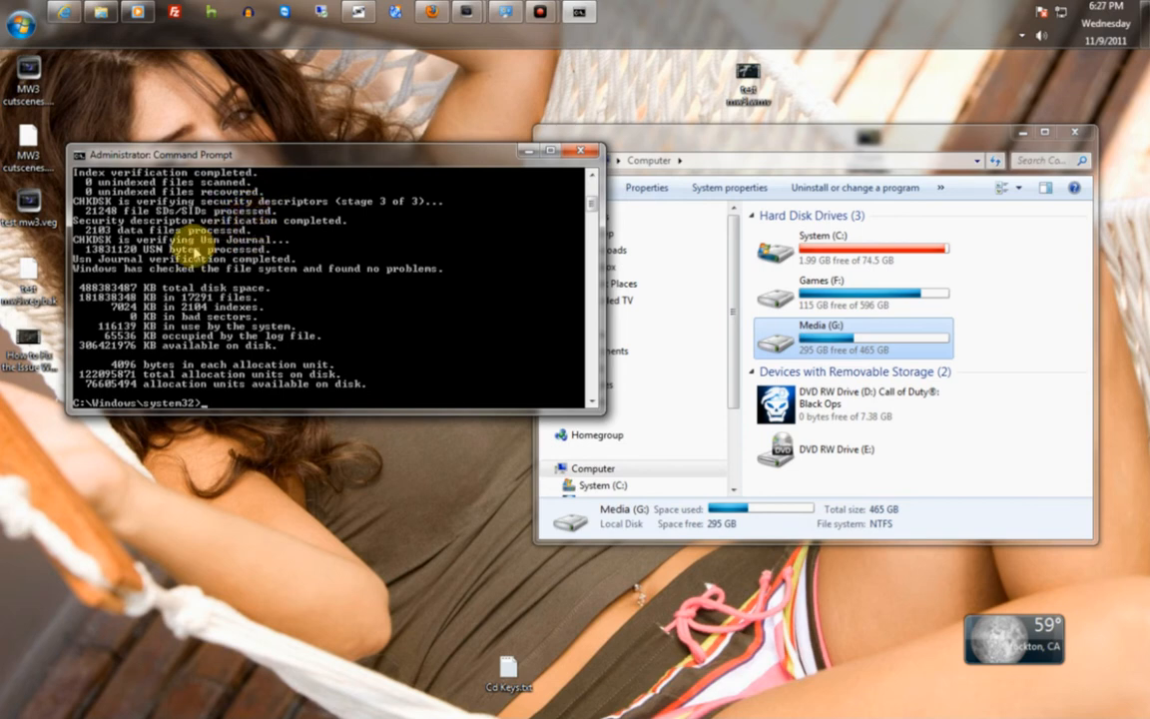
pyautogui.moveTo(327, 271)
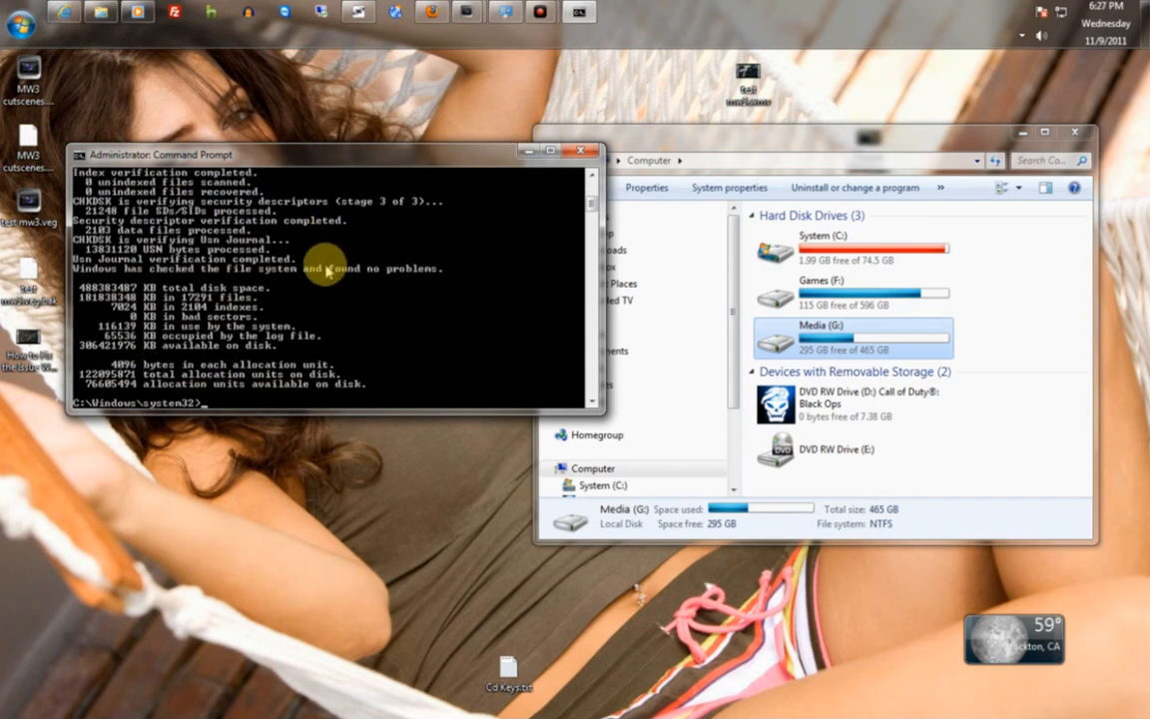
# Step: Enter chkdsk G: /f /r at the elevated prompt, fixing the switch order with Backspace
pyautogui.write('chkdsk G:')
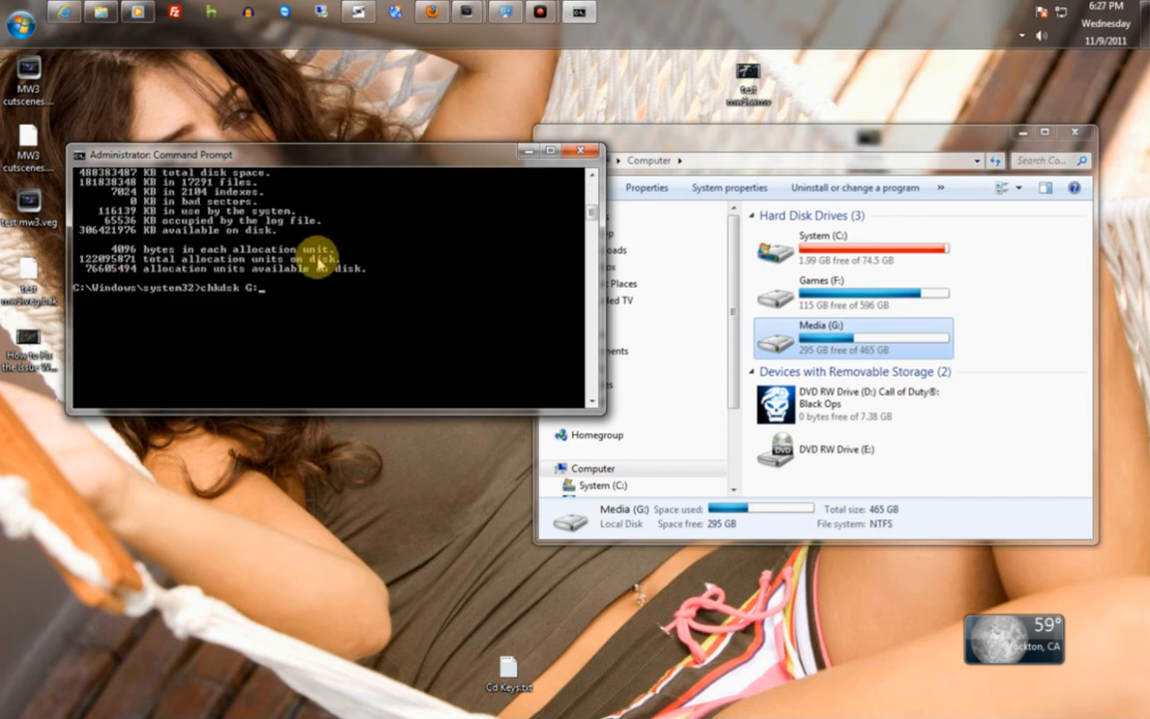
pyautogui.write('/')
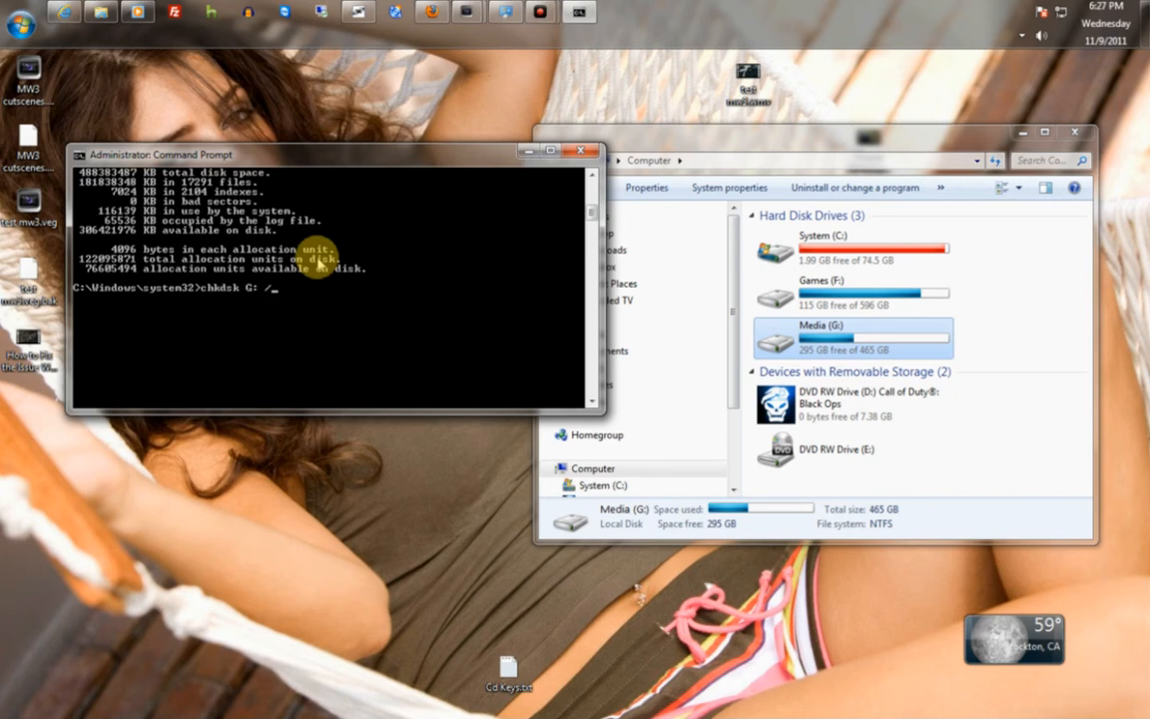
pyautogui.write('r /f')
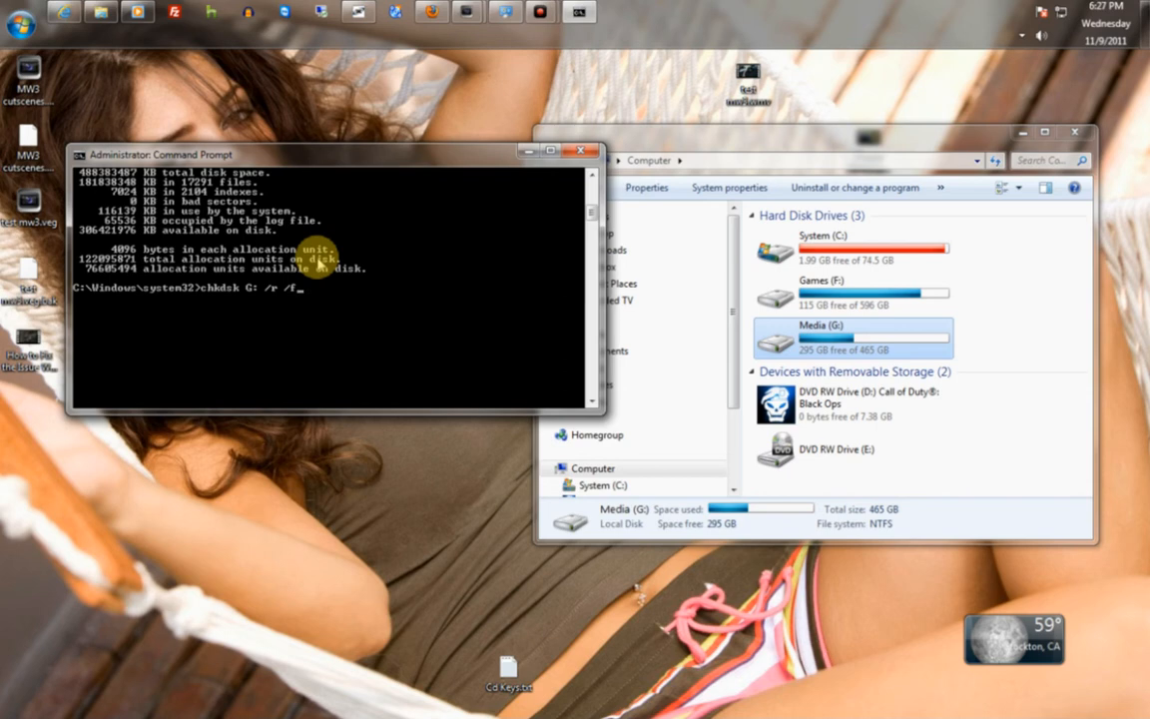
pyautogui.press('BackSpace')
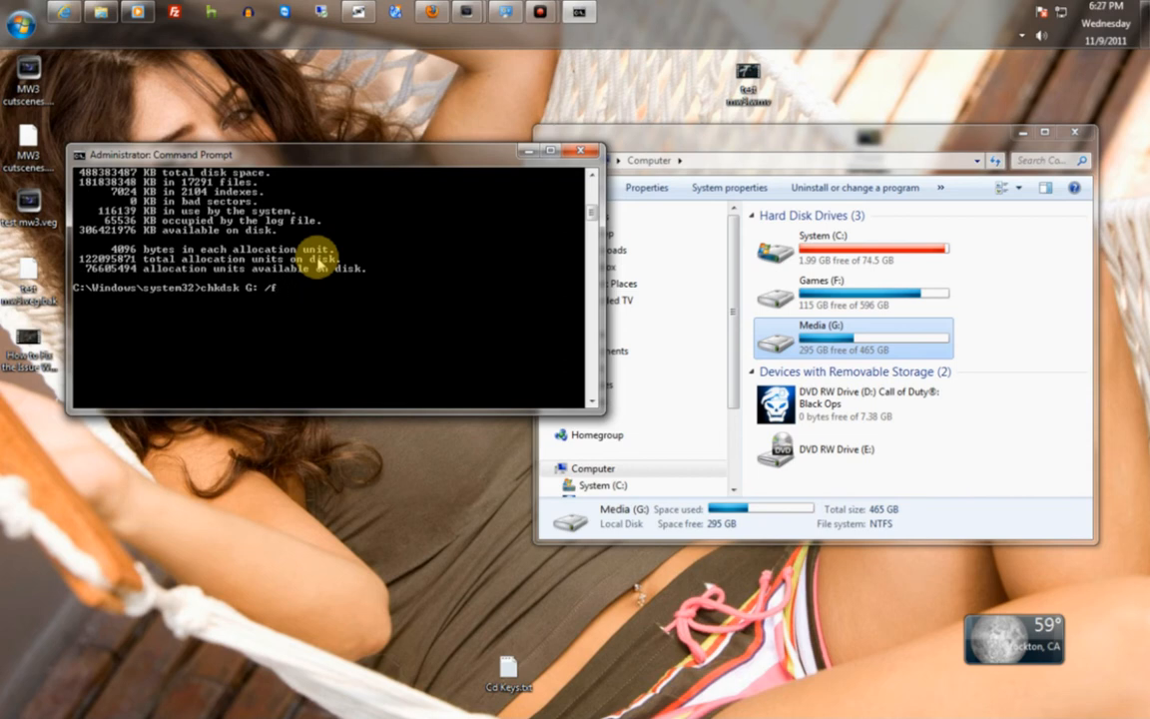
pyautogui.write('/')
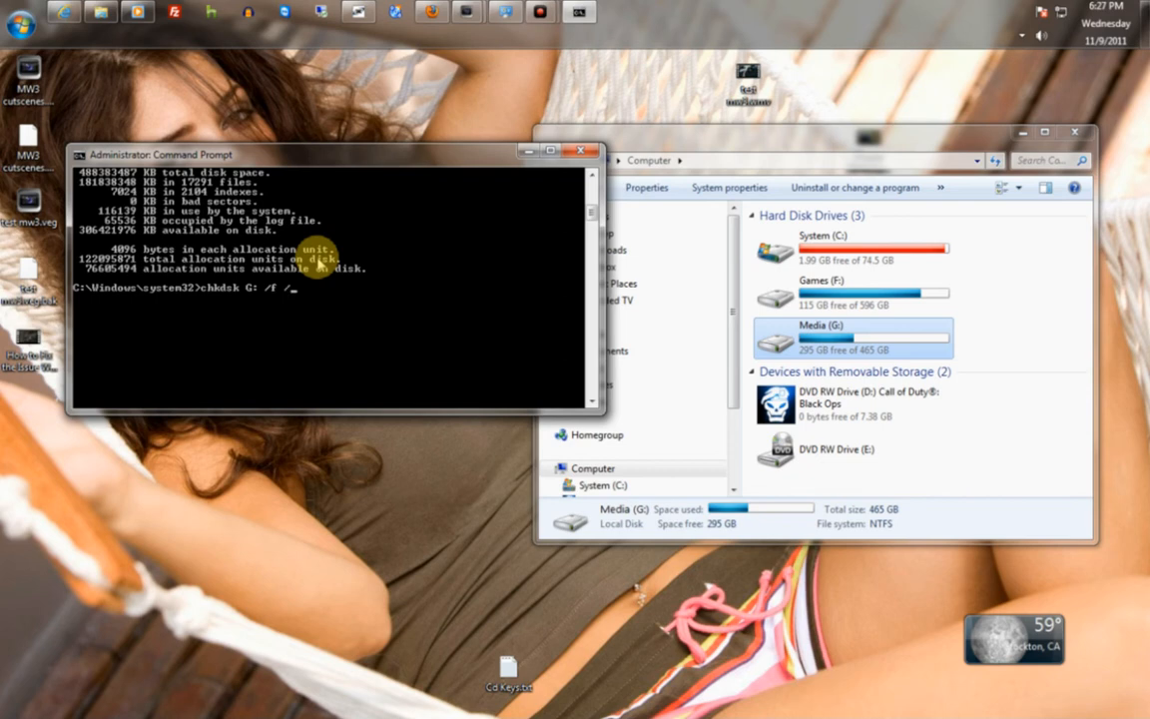
pyautogui.write('r')
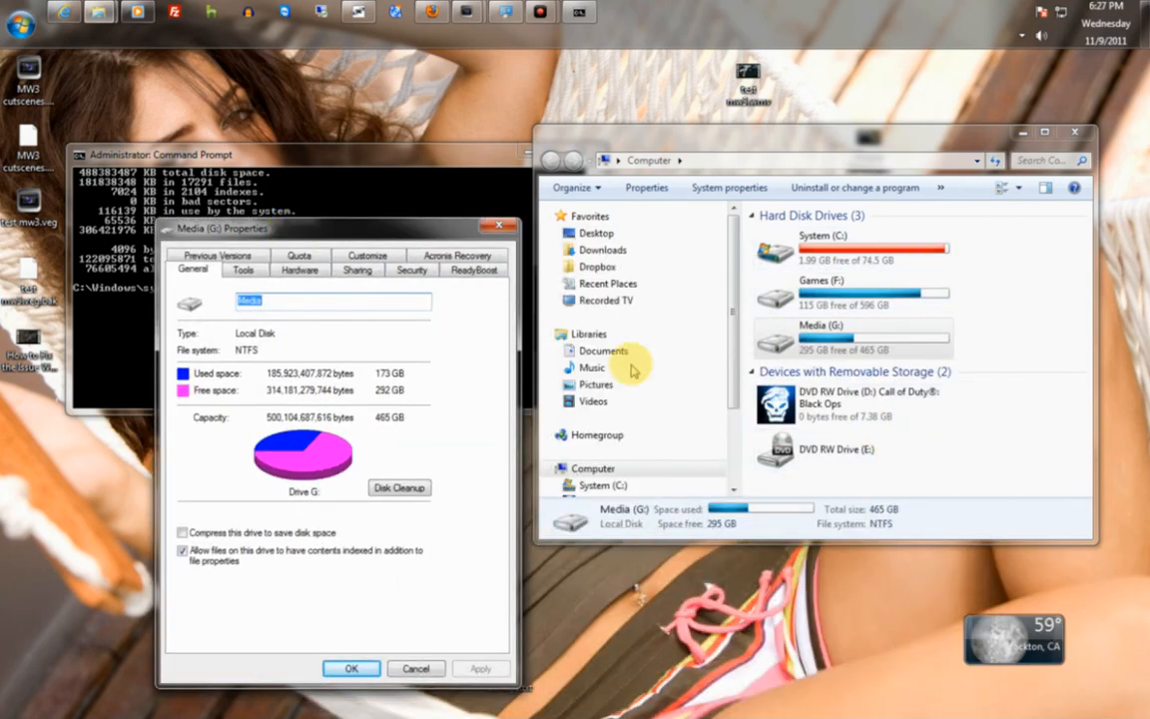
# Step: Start Check Disk from Media (G:) Properties Tools tab with both repair options unchecked
pyautogui.click(243, 269)
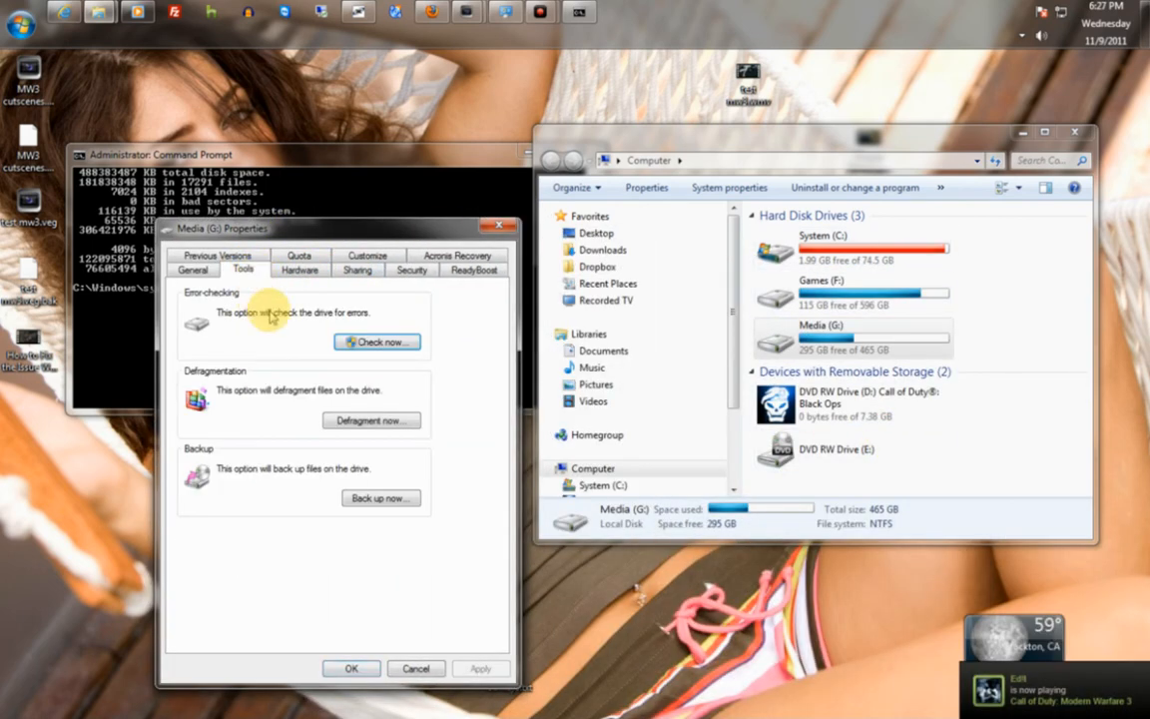
pyautogui.click(376, 342)
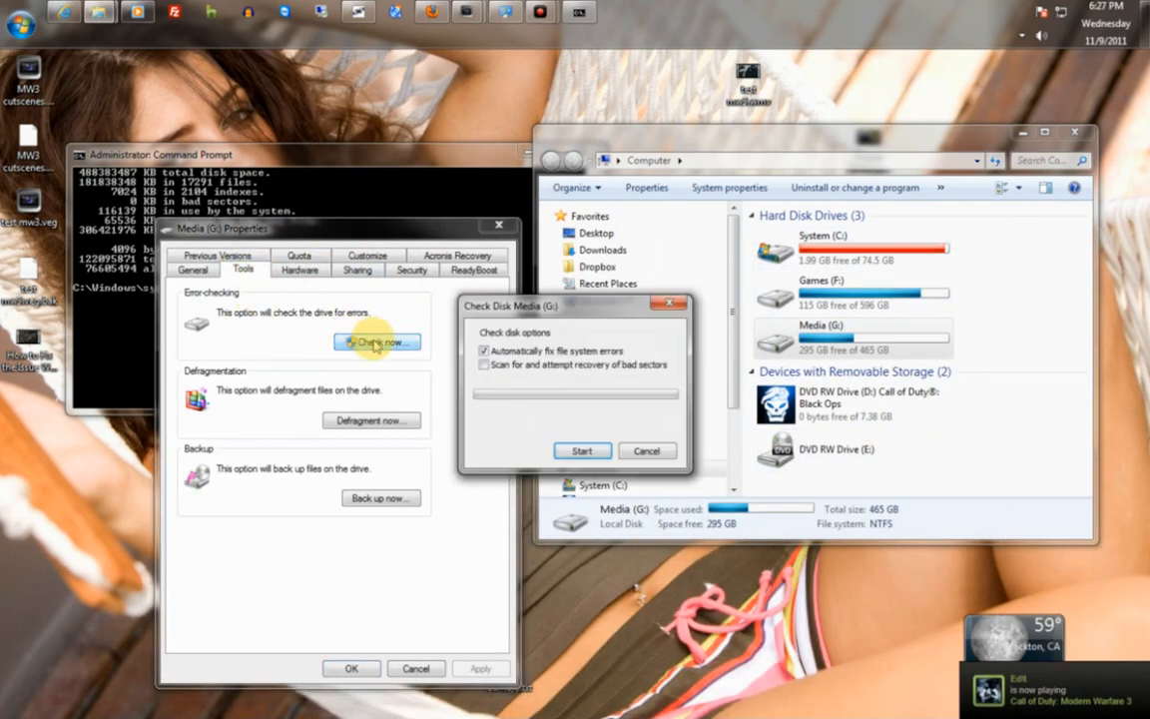
pyautogui.click(484, 365)
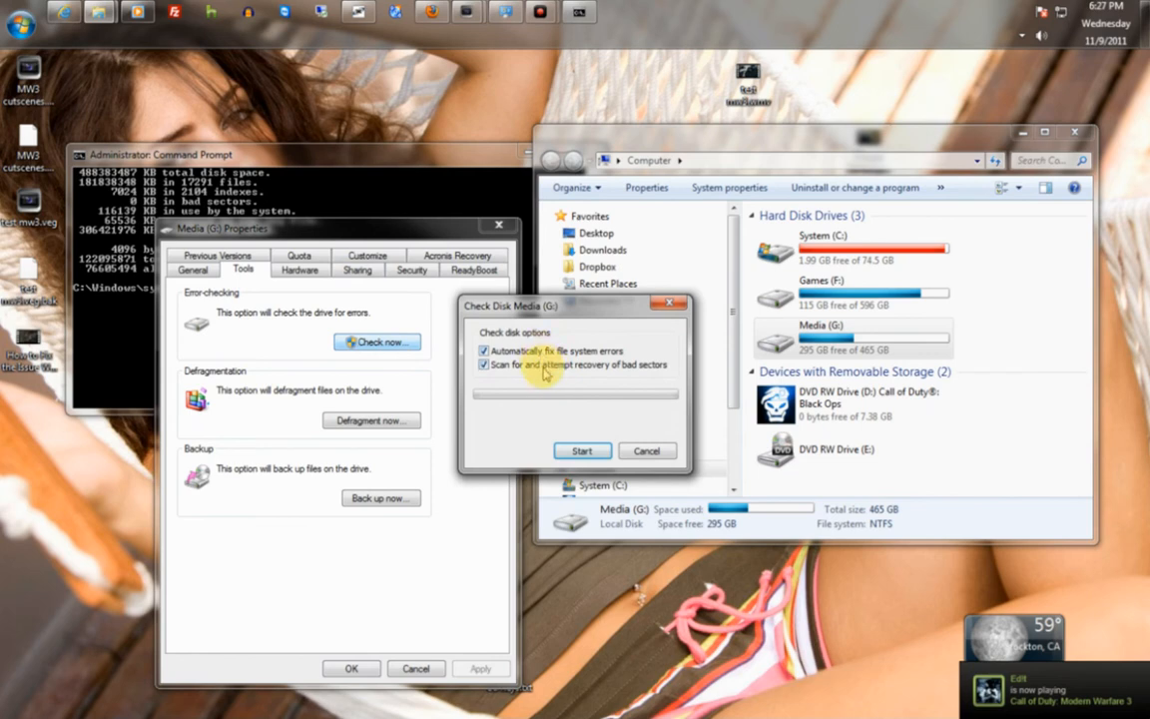
pyautogui.click(484, 364)
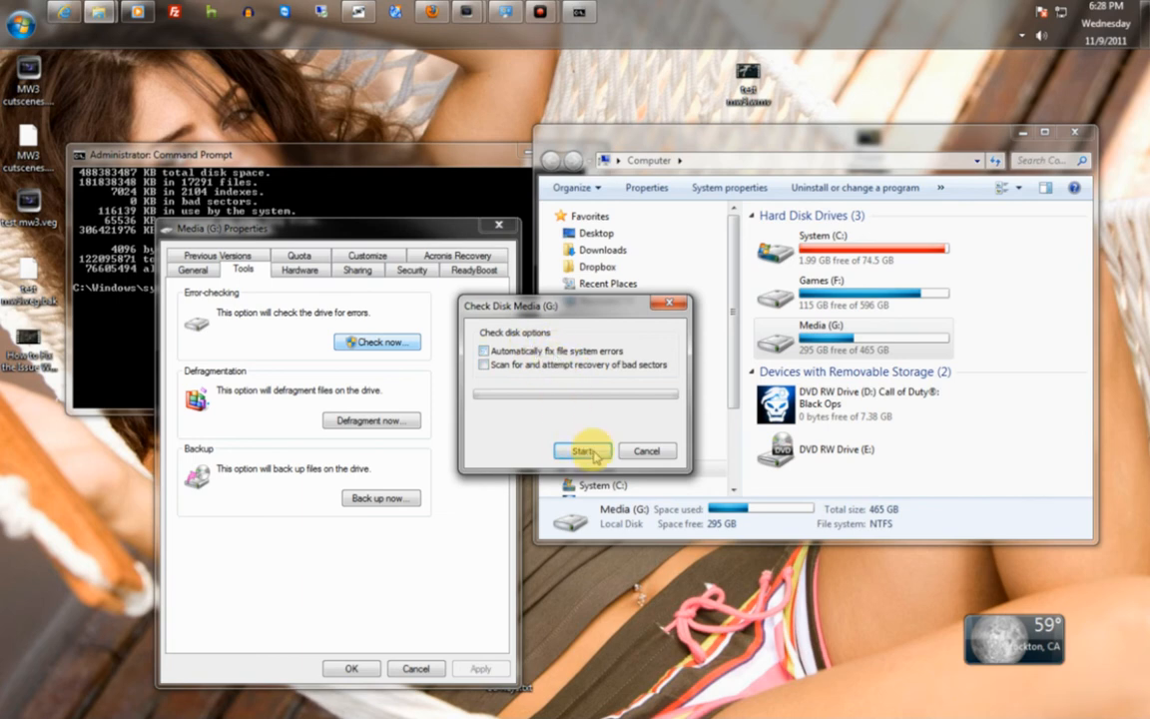
pyautogui.click(583, 450)
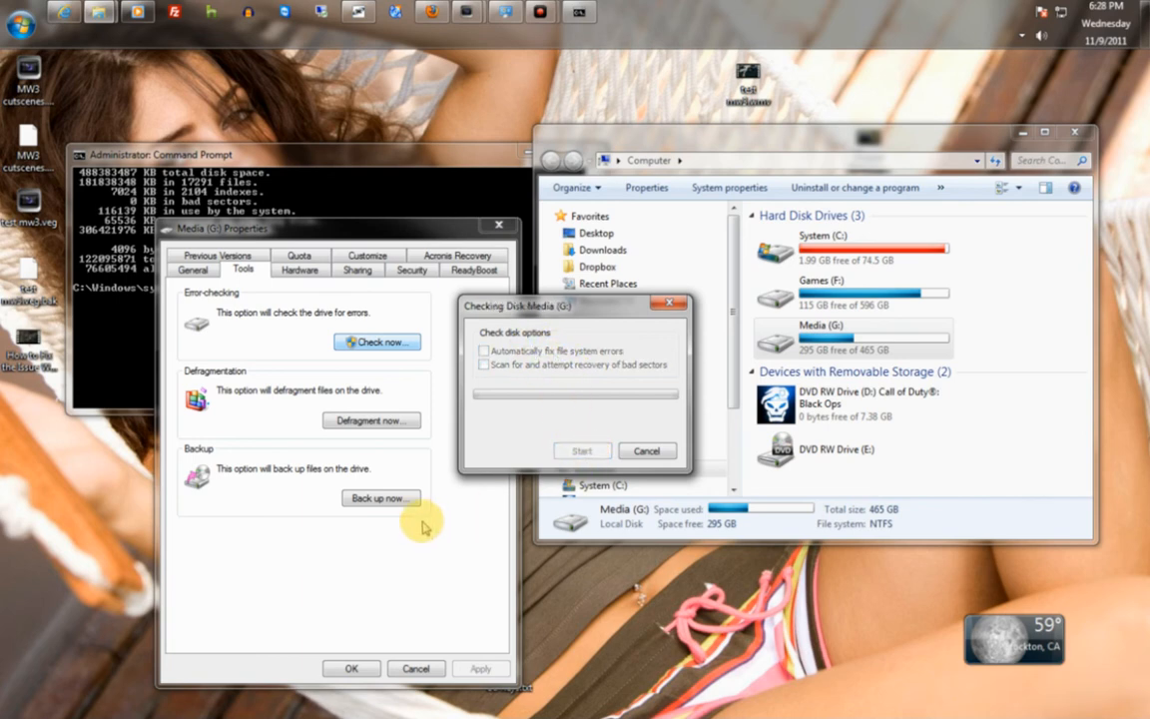
# Step: Let the Media (G:) Check Disk finish and close its window
pyautogui.click(582, 450)
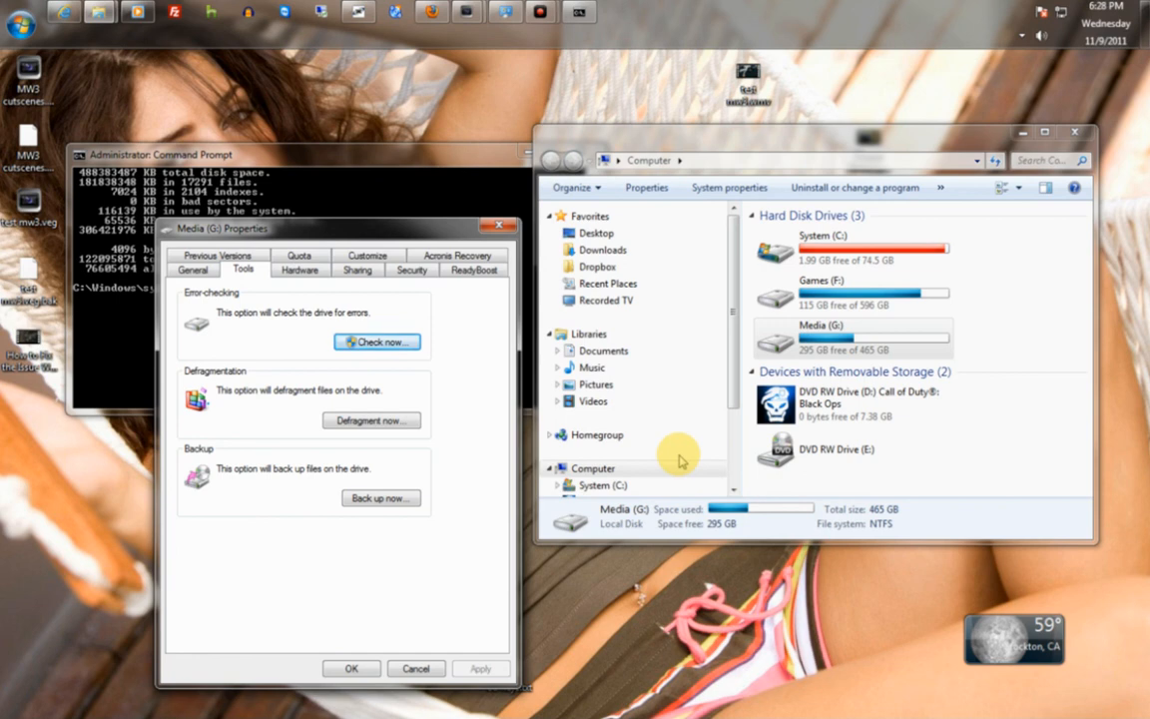
pyautogui.click(854, 403)
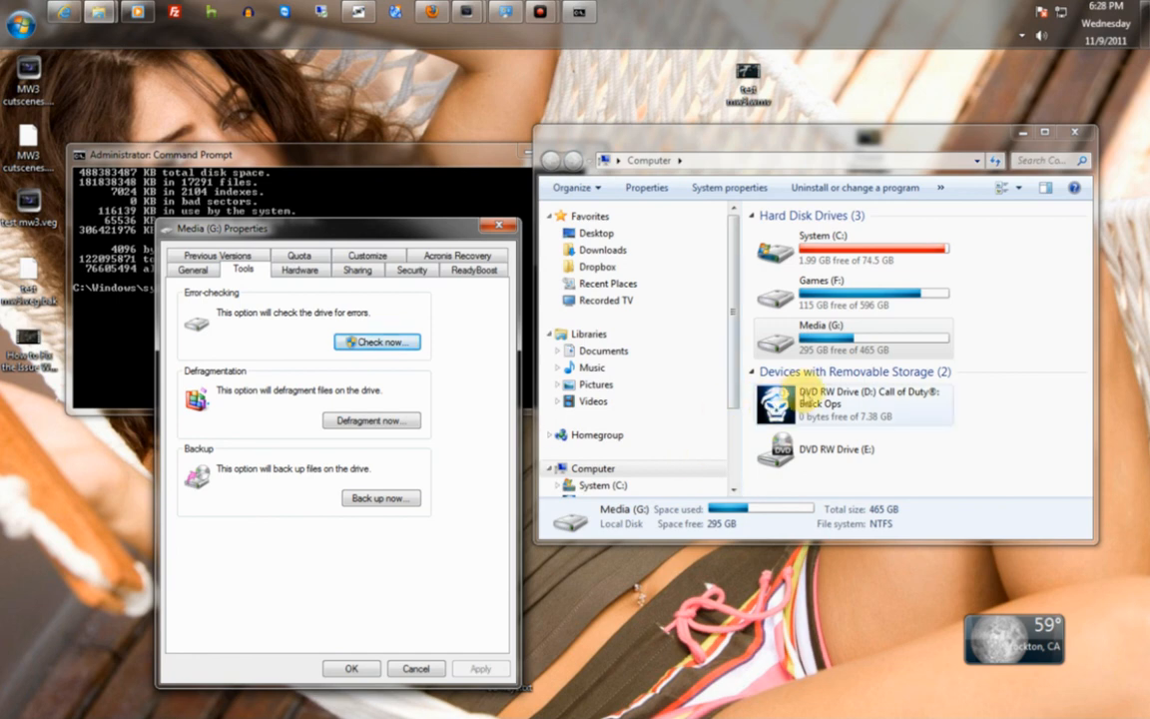